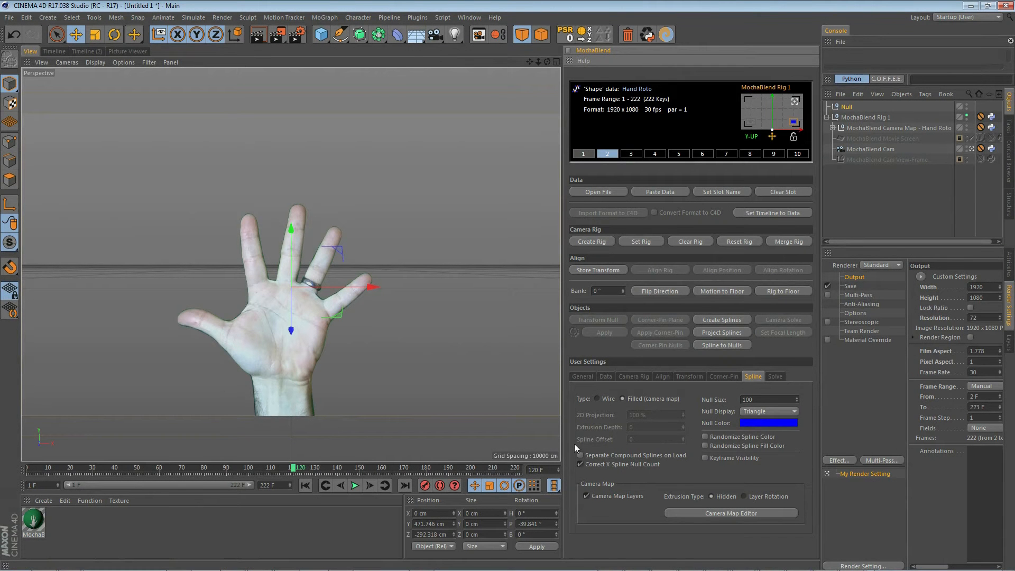
{"action": "mouse_move", "coordinate": [723, 391]}
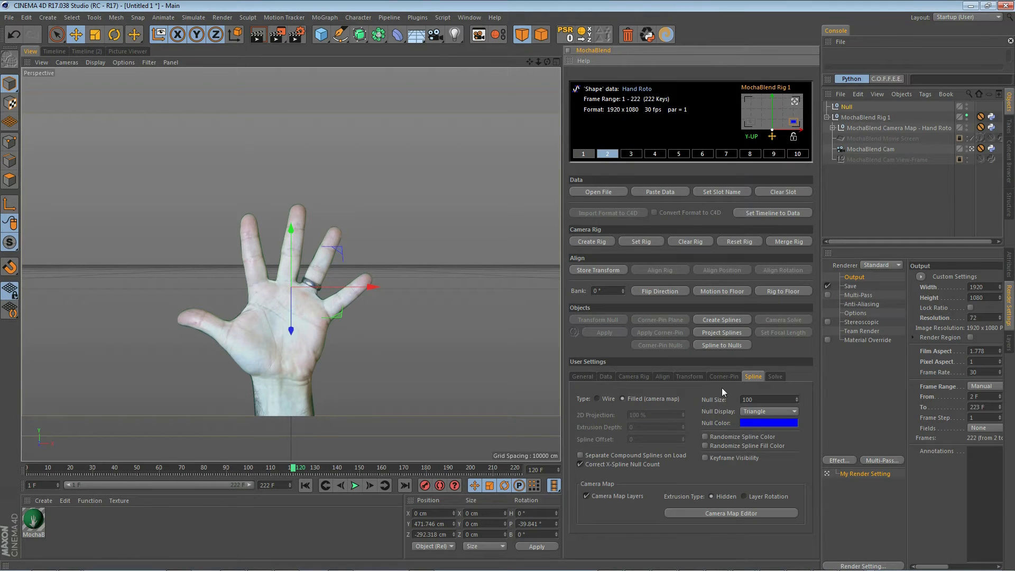
{"action": "mouse_move", "coordinate": [719, 344]}
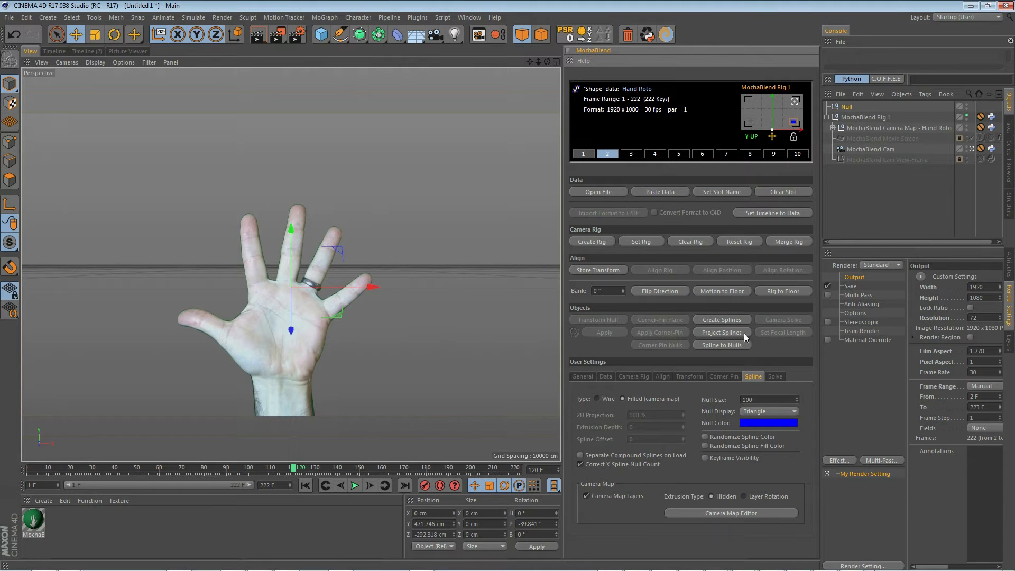
{"action": "mouse_move", "coordinate": [489, 304]}
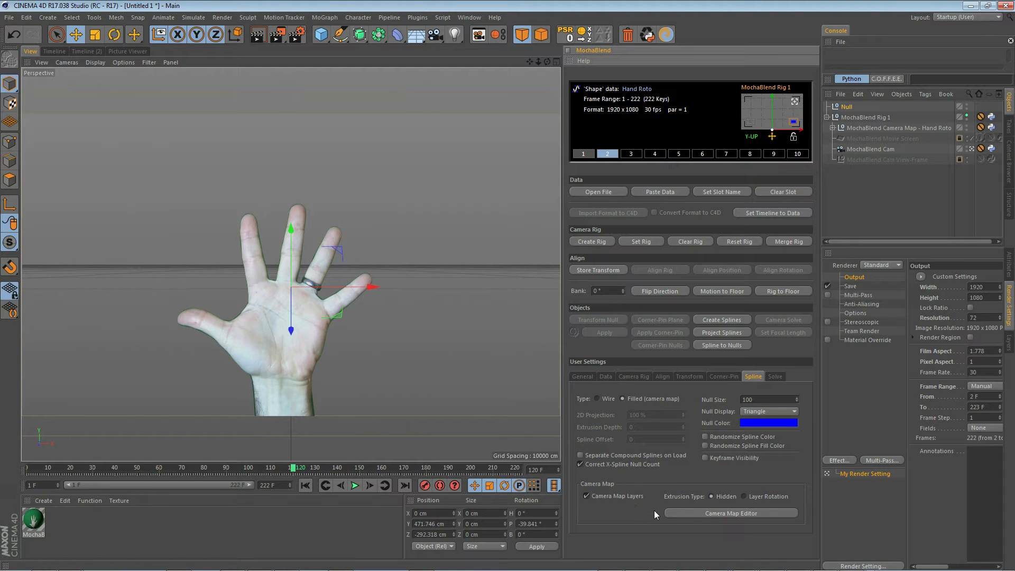
Step: Delete the leftover Null, then orbit to view the hand roto and camera frustum from outside
{"action": "left_click", "coordinate": [847, 106]}
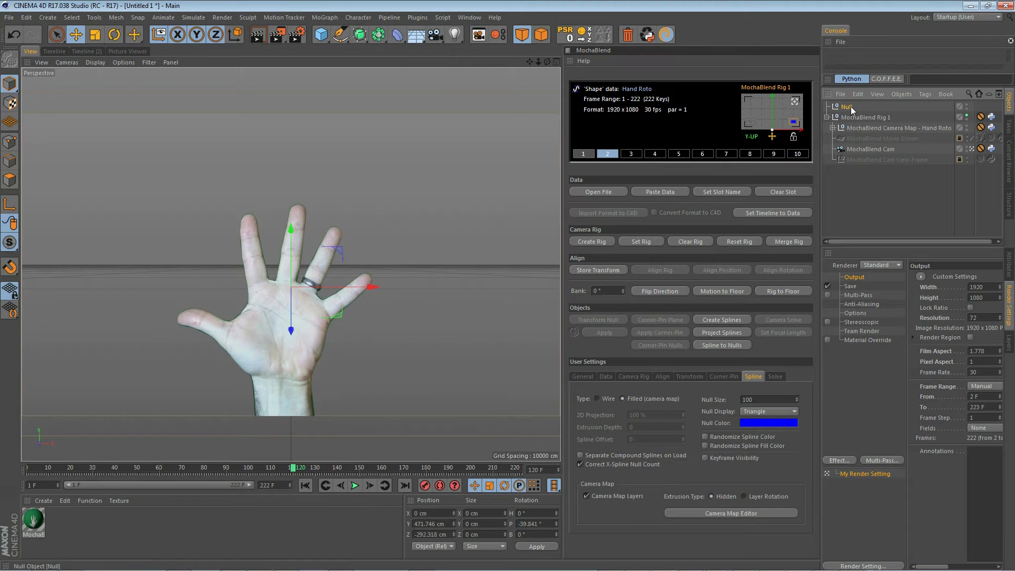
{"action": "left_click", "coordinate": [899, 118]}
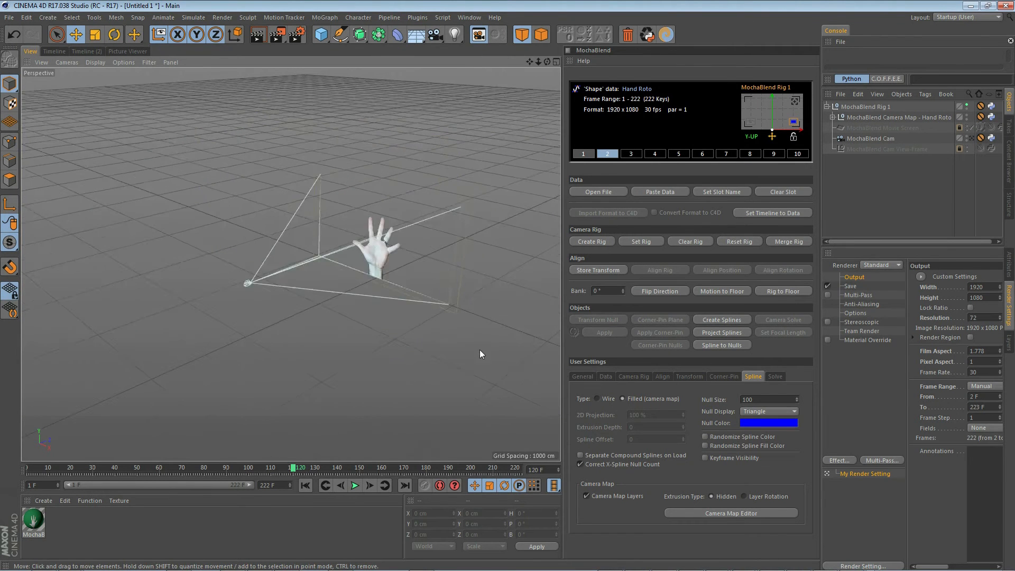
{"action": "left_click_drag", "start_coordinate": [481, 354], "coordinate": [442, 240]}
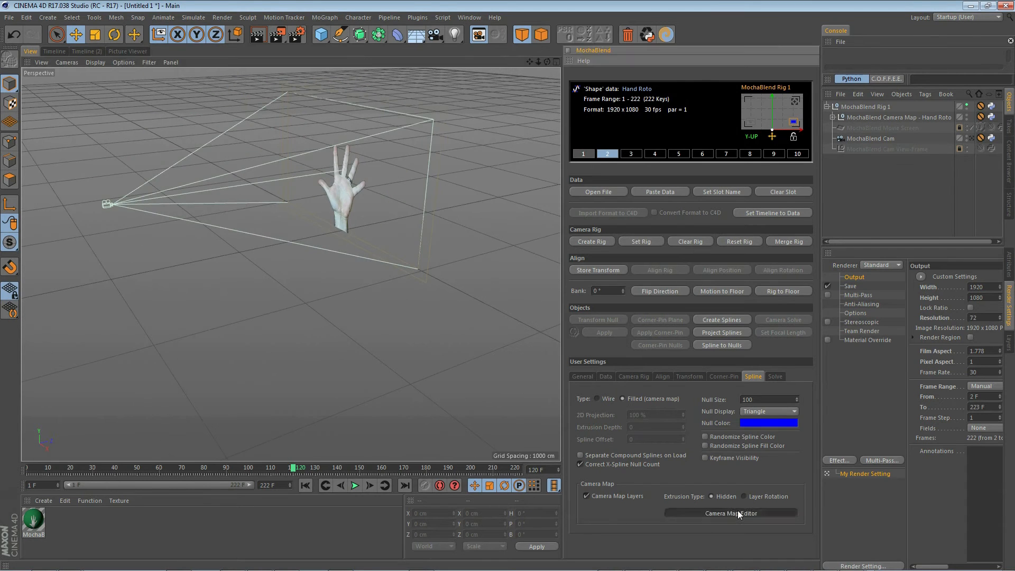
Step: Bring up the Camera Map Editor for the Hand Roto layer from the MochaBlend Spline settings
{"action": "left_click", "coordinate": [731, 513]}
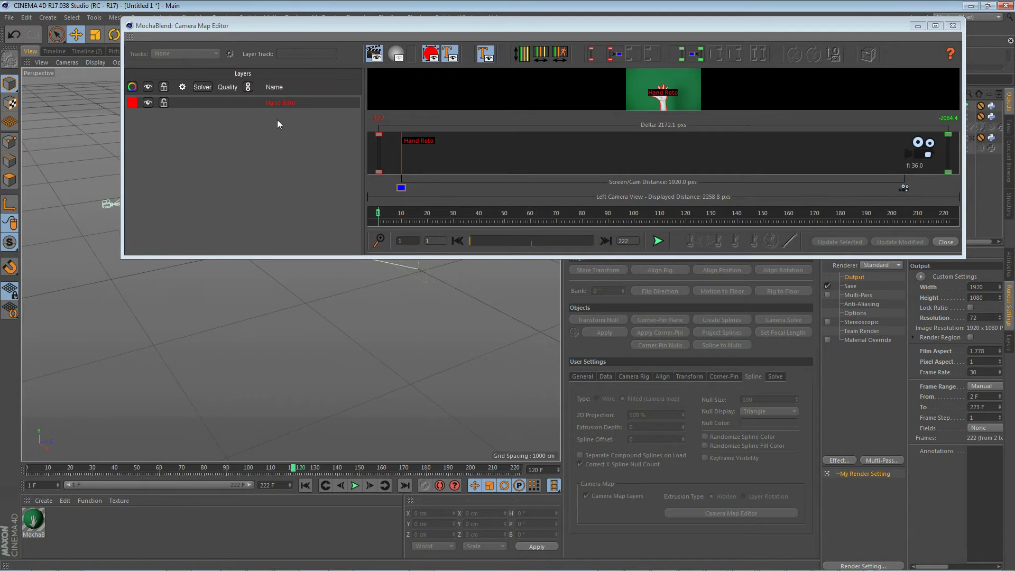
{"action": "mouse_move", "coordinate": [273, 204]}
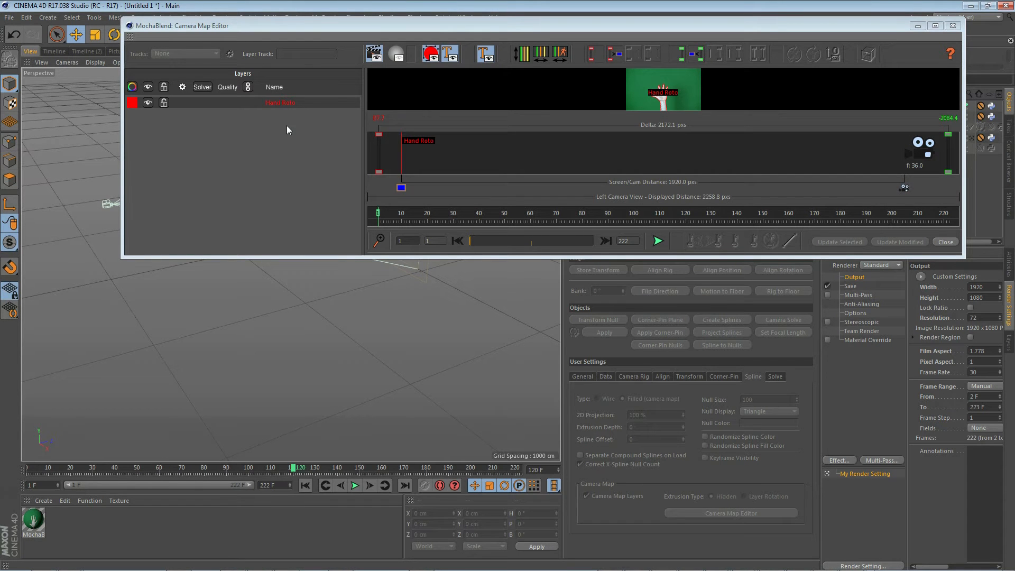
{"action": "mouse_move", "coordinate": [487, 38]}
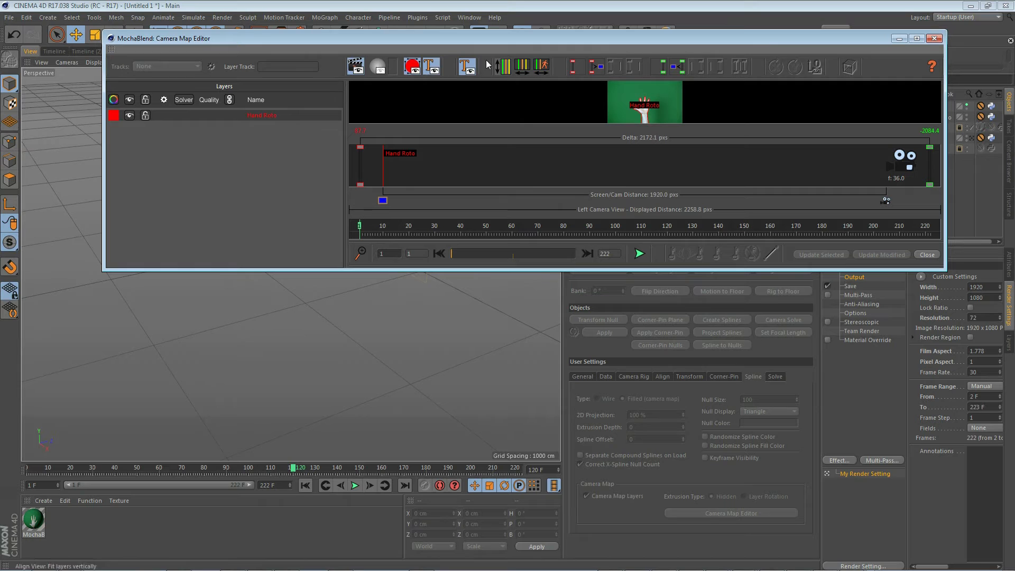
{"action": "mouse_move", "coordinate": [563, 104]}
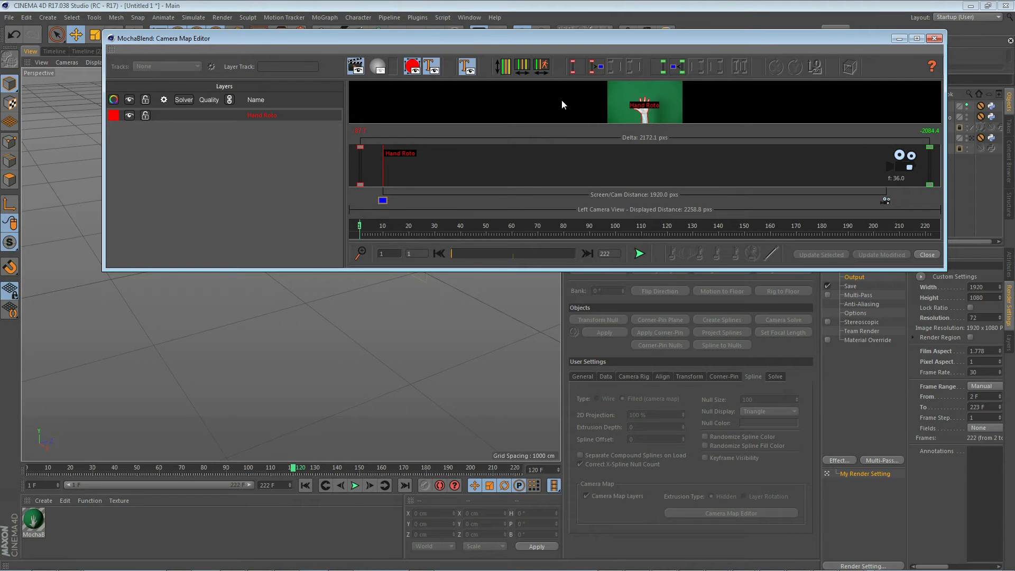
{"action": "mouse_move", "coordinate": [425, 156]}
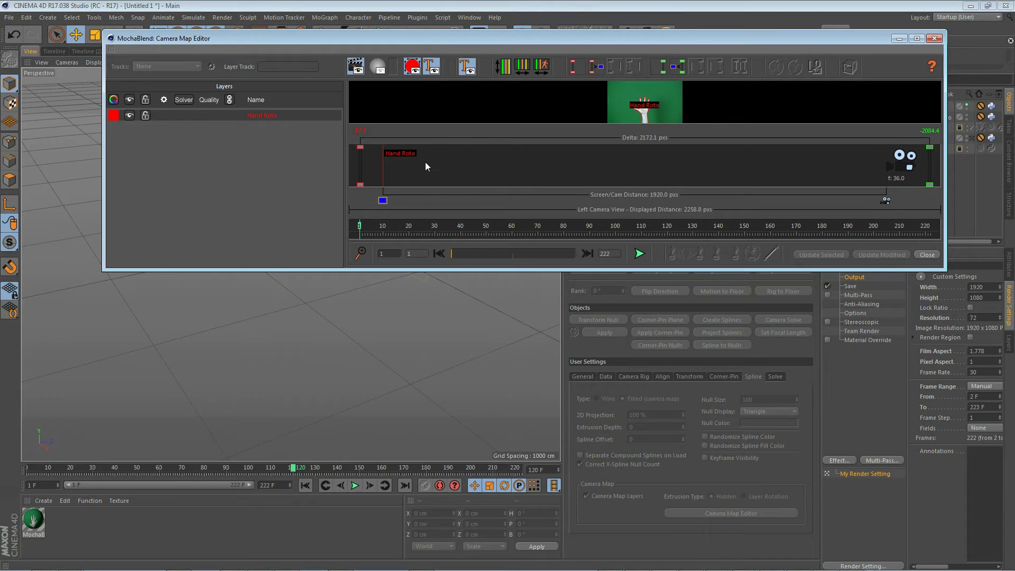
{"action": "mouse_move", "coordinate": [826, 168]}
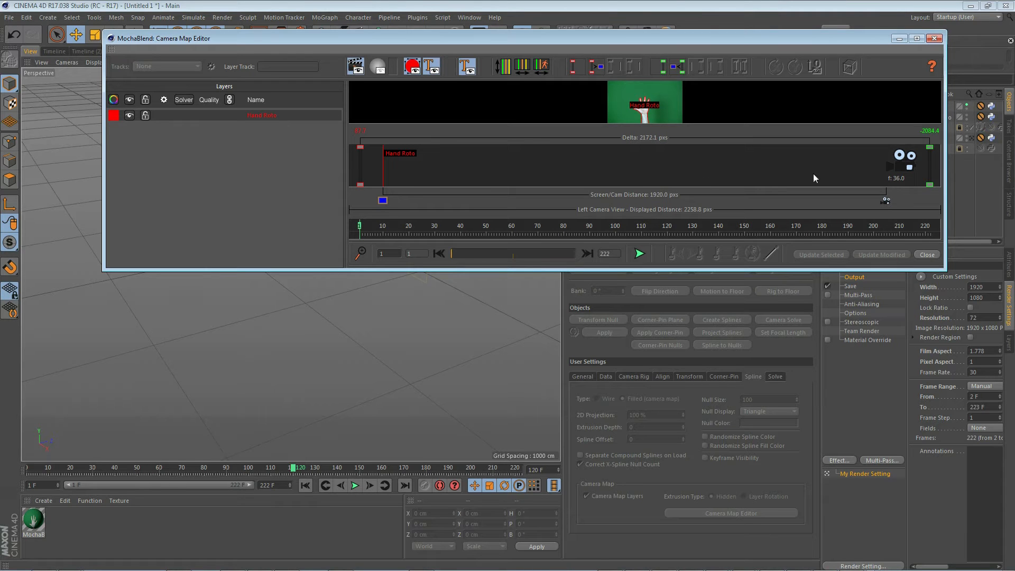
{"action": "mouse_move", "coordinate": [395, 159]}
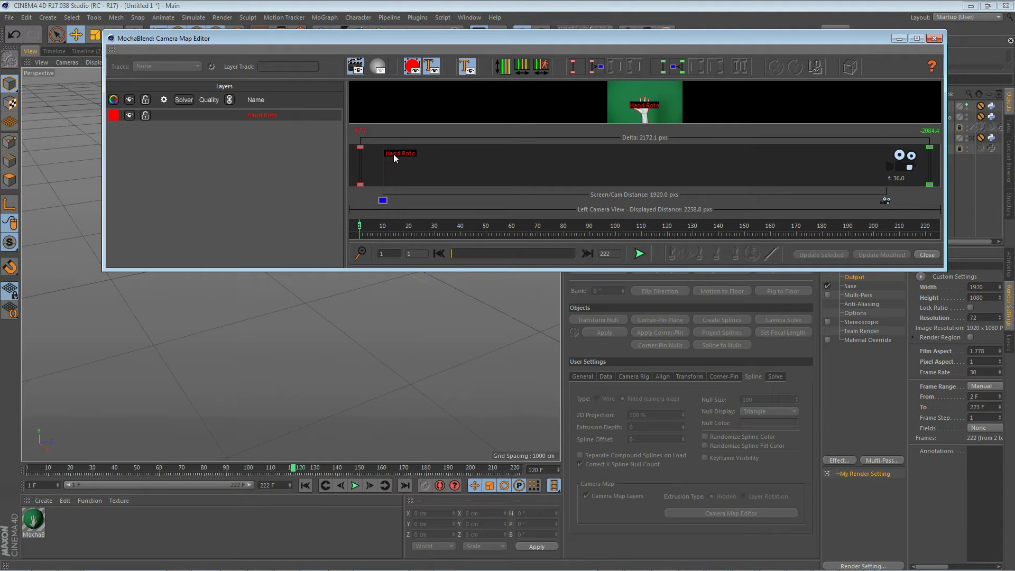
{"action": "mouse_move", "coordinate": [398, 164]}
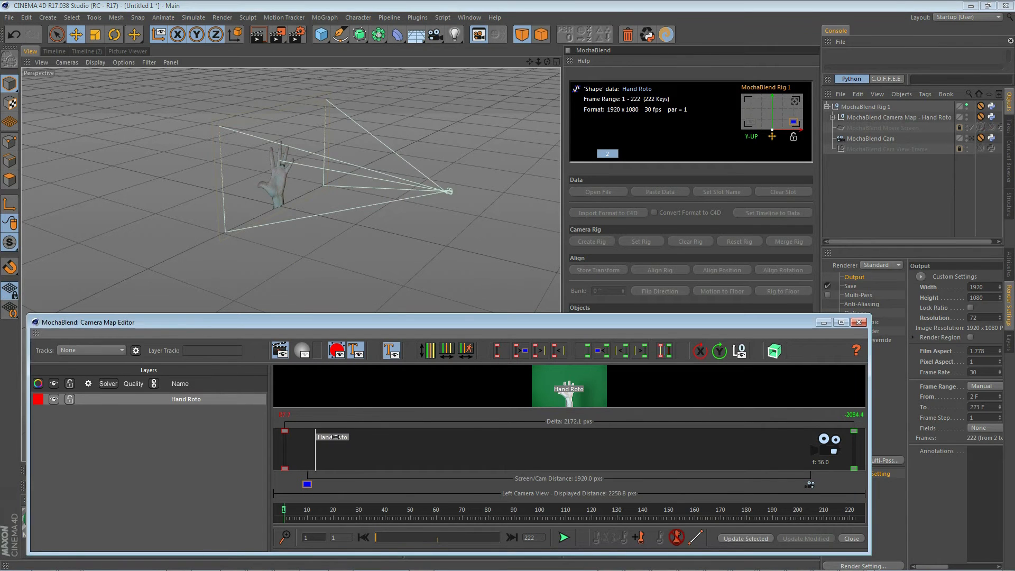
Step: Drag the Hand Roto layer marker deeper from the camera and apply the change with Update Modified
{"action": "left_click_drag", "start_coordinate": [331, 437], "coordinate": [462, 437]}
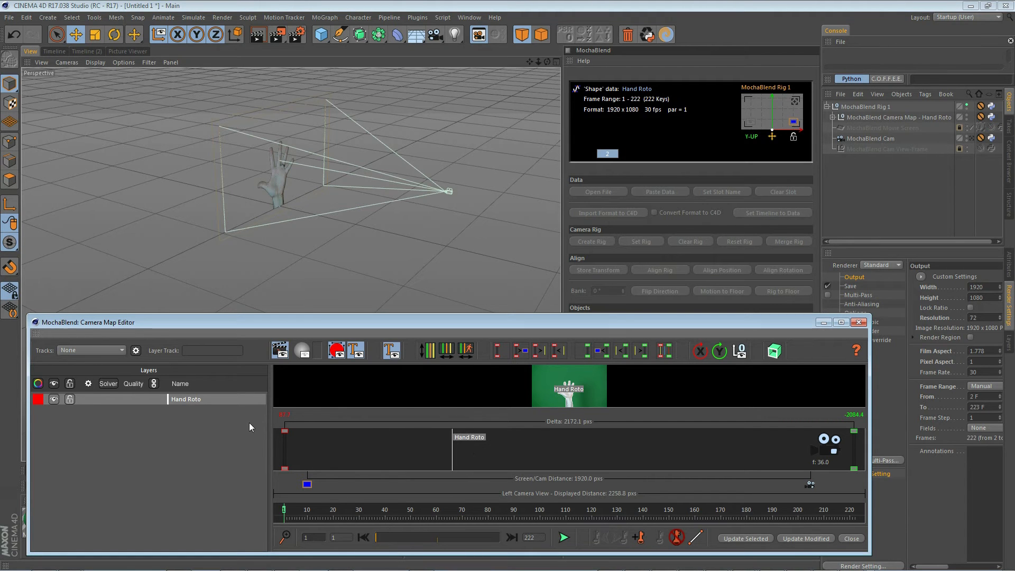
{"action": "mouse_move", "coordinate": [168, 404]}
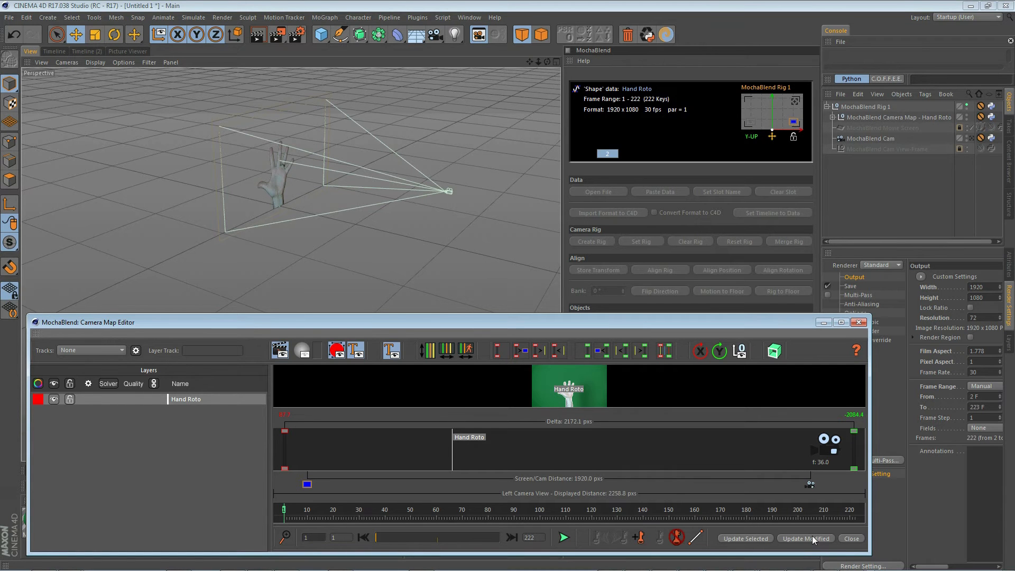
{"action": "left_click", "coordinate": [806, 539]}
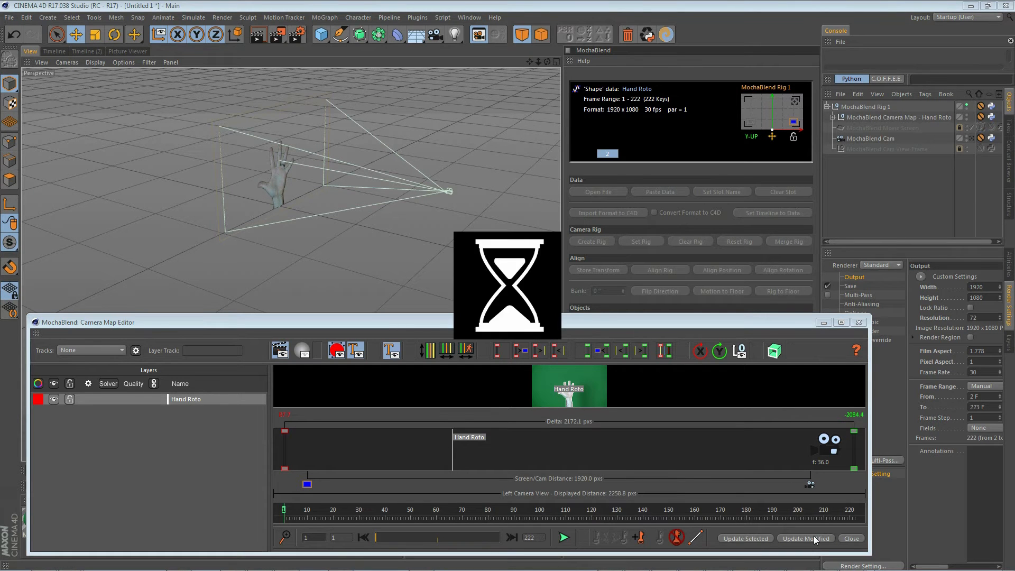
{"action": "left_click", "coordinate": [804, 538]}
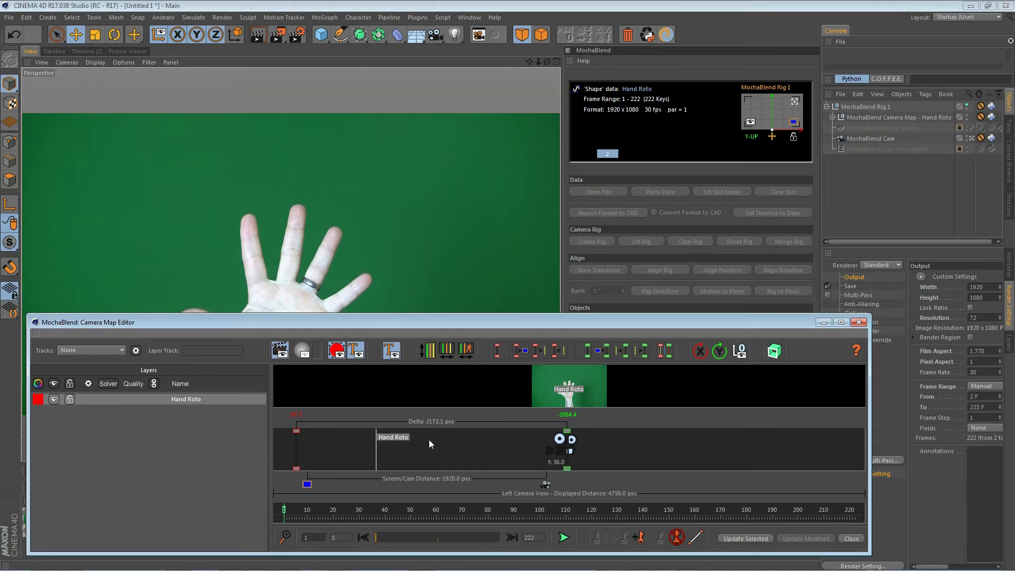
{"action": "mouse_move", "coordinate": [450, 447]}
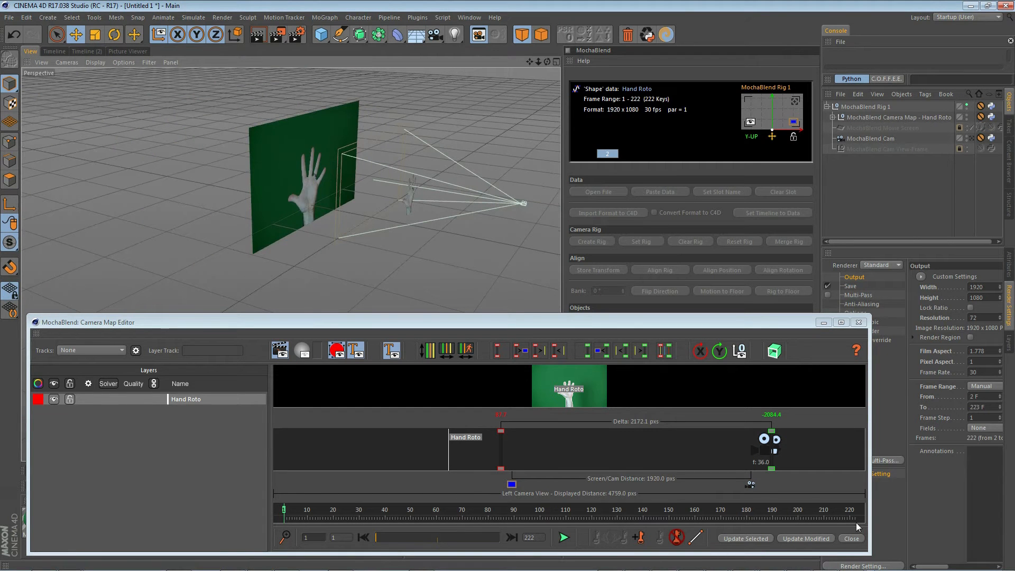
Step: Apply another layer depth update so the hand shows isolated in the camera view
{"action": "left_click", "coordinate": [807, 538]}
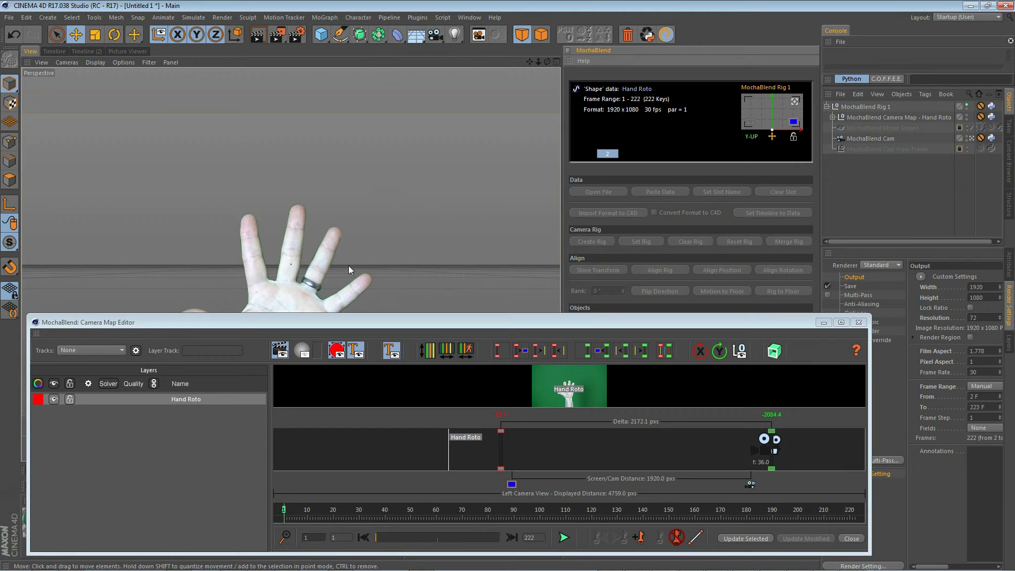
{"action": "mouse_move", "coordinate": [283, 207]}
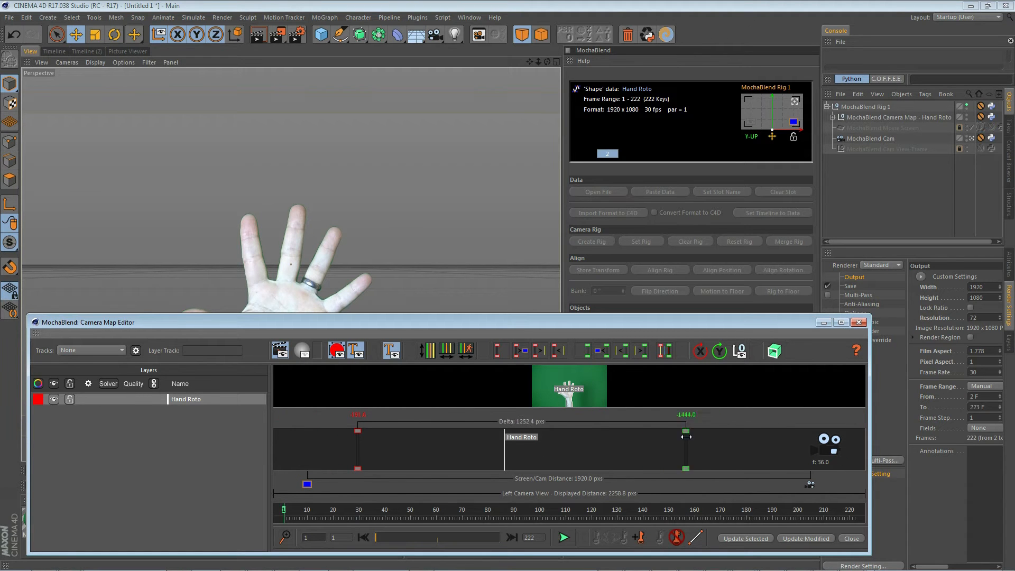
Step: Move the far depth guide to -1321 px and pull the near guide toward the camera
{"action": "left_click_drag", "start_coordinate": [685, 436], "coordinate": [654, 437]}
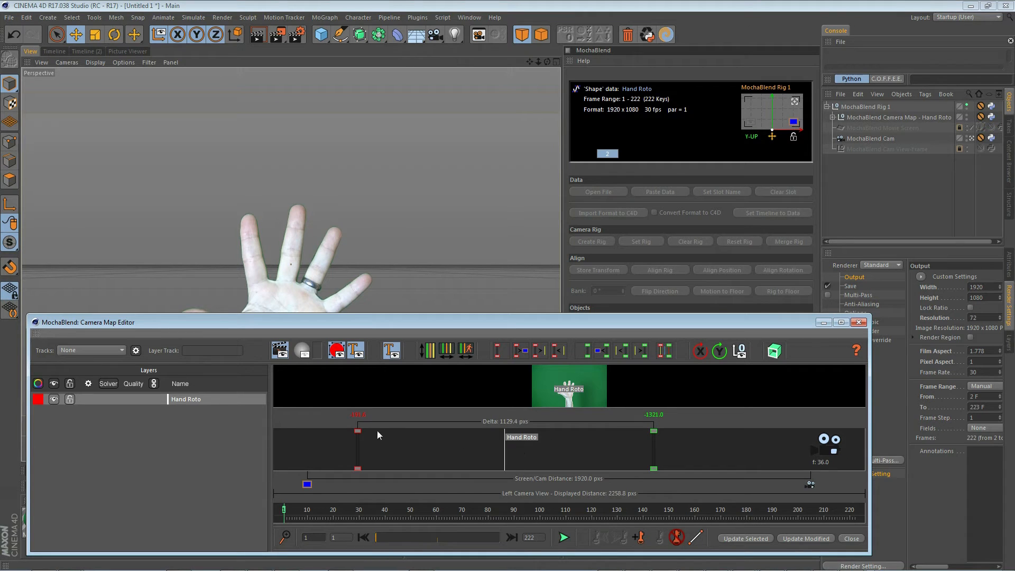
{"action": "mouse_move", "coordinate": [668, 343]}
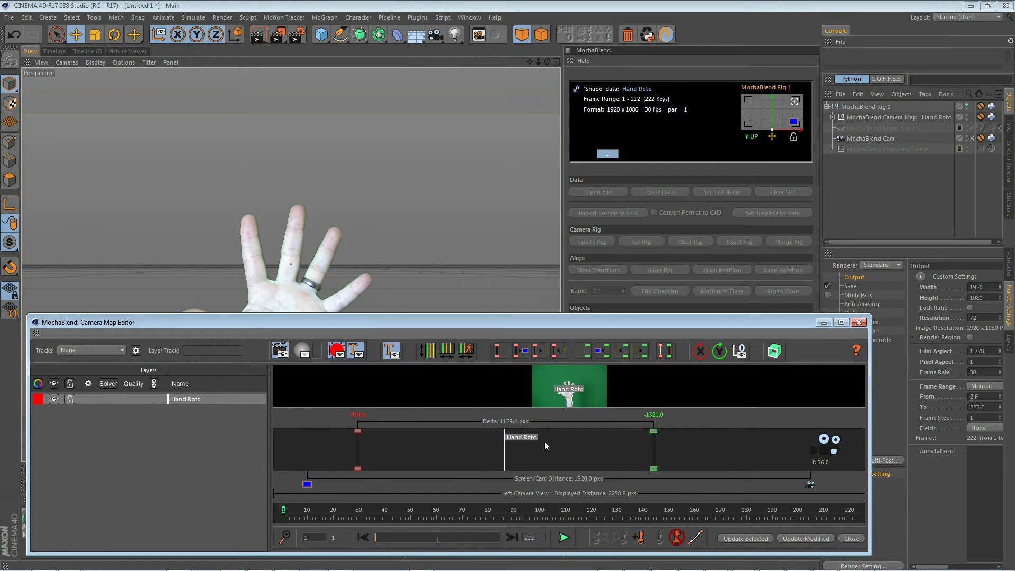
{"action": "mouse_move", "coordinate": [494, 369]}
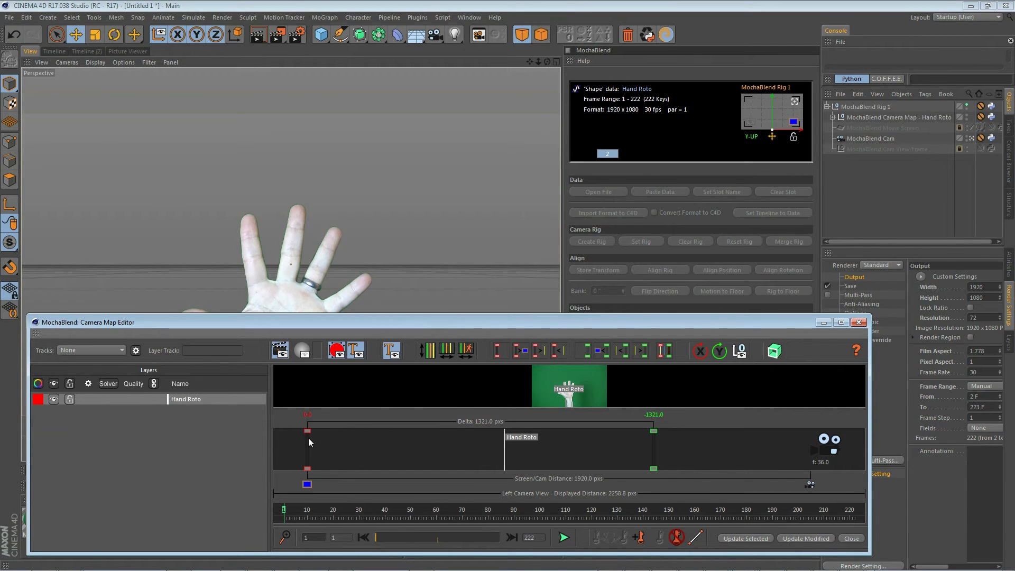
{"action": "left_click_drag", "start_coordinate": [306, 431], "coordinate": [333, 431]}
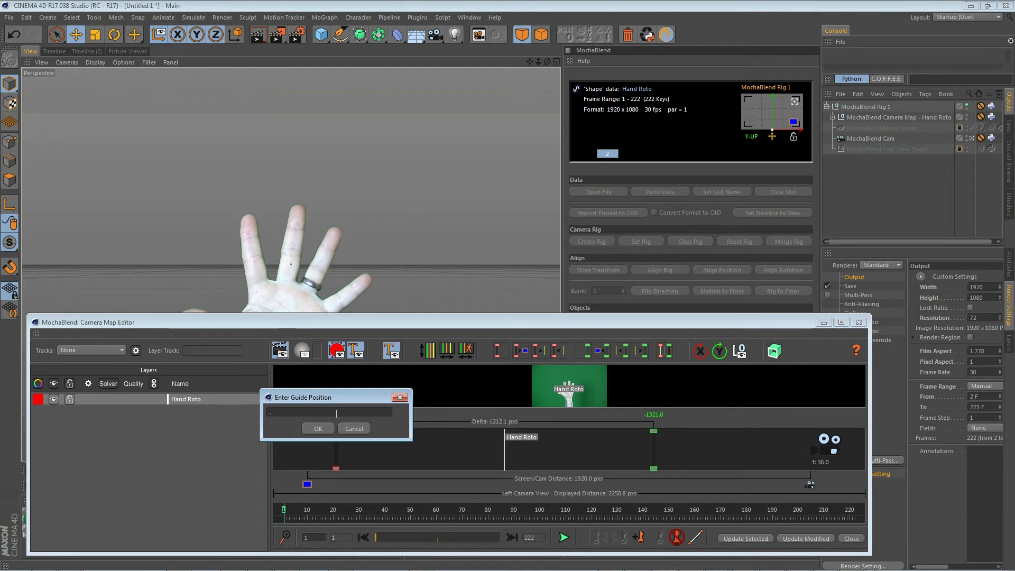
Step: Set the near depth guide to -100 px, giving a 1221 px span to the far guide
{"action": "type", "text": "-100"}
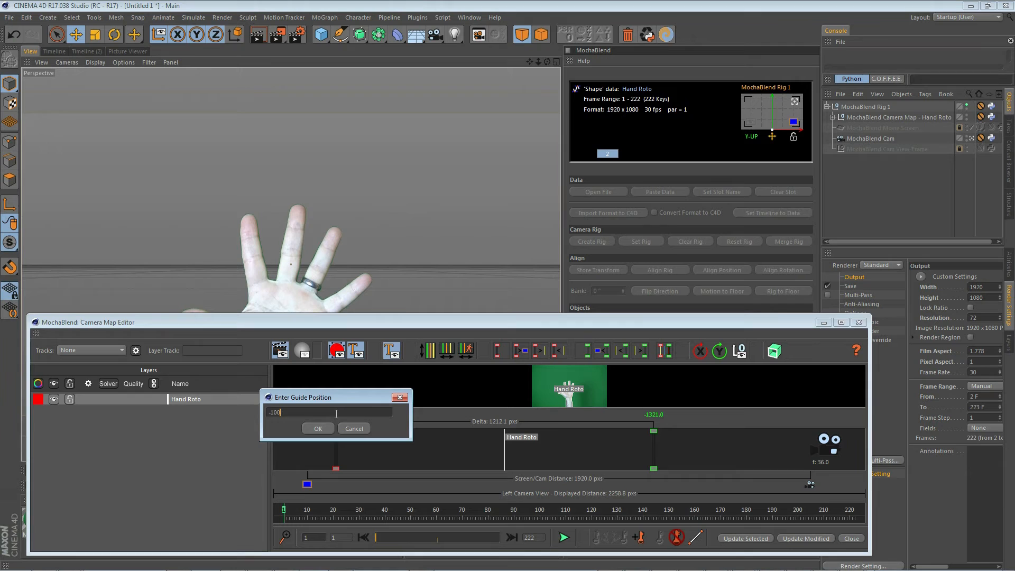
{"action": "left_click", "coordinate": [317, 428]}
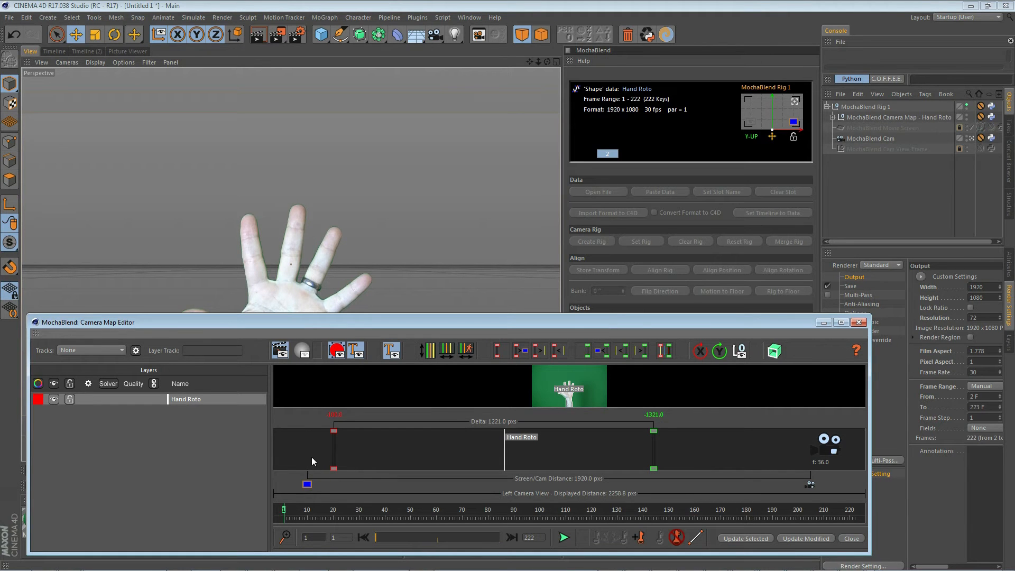
{"action": "mouse_move", "coordinate": [282, 458]}
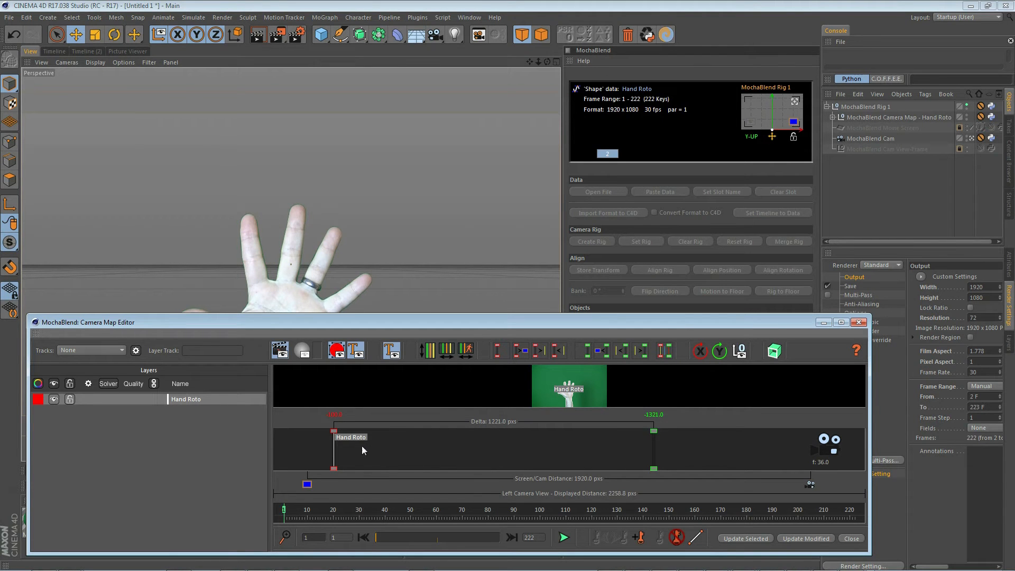
{"action": "mouse_move", "coordinate": [438, 452]}
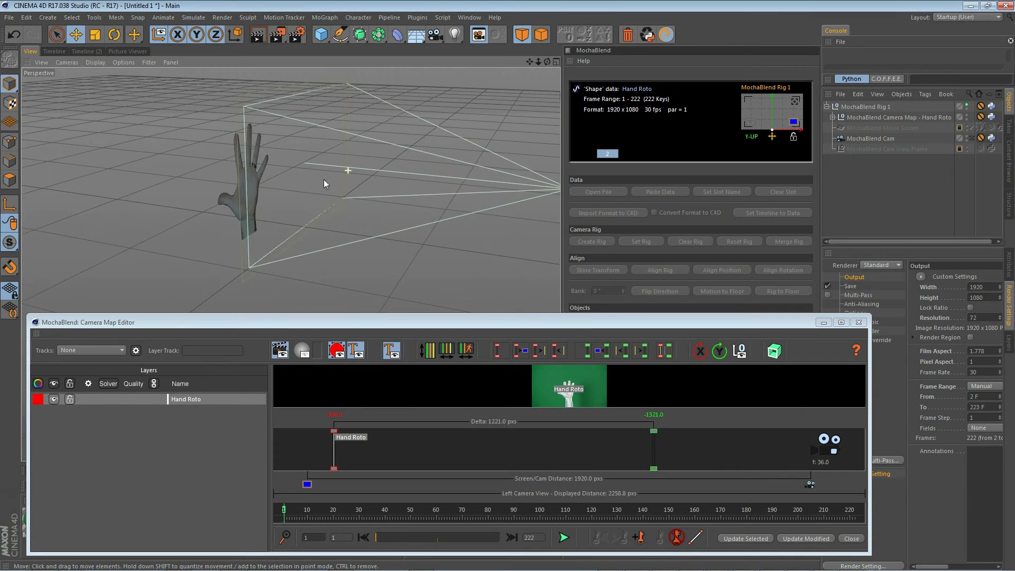
{"action": "mouse_move", "coordinate": [354, 426]}
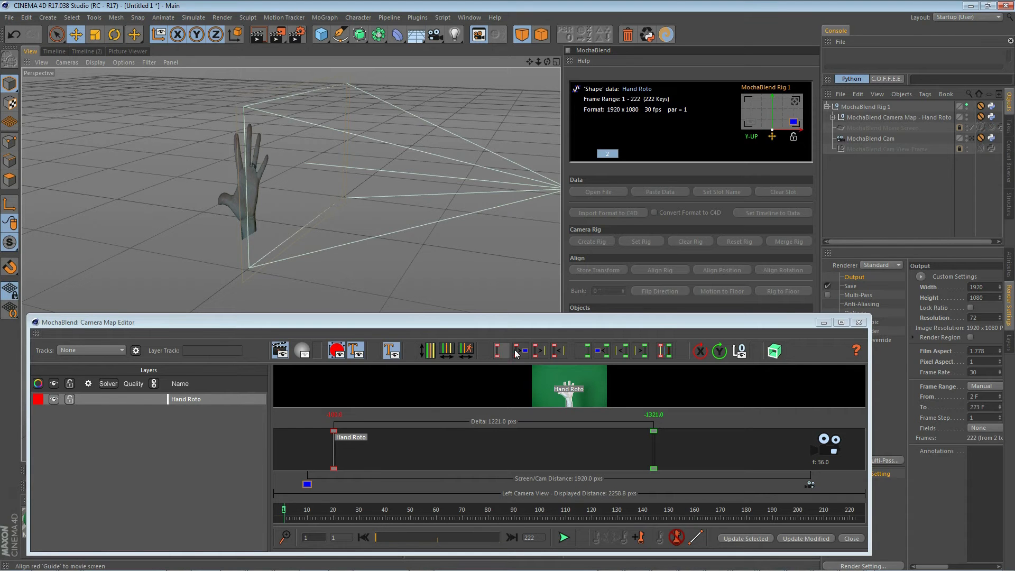
Step: Align the red near guide to the movie screen so the Hand Roto layer sits at 0 px
{"action": "left_click", "coordinate": [518, 350]}
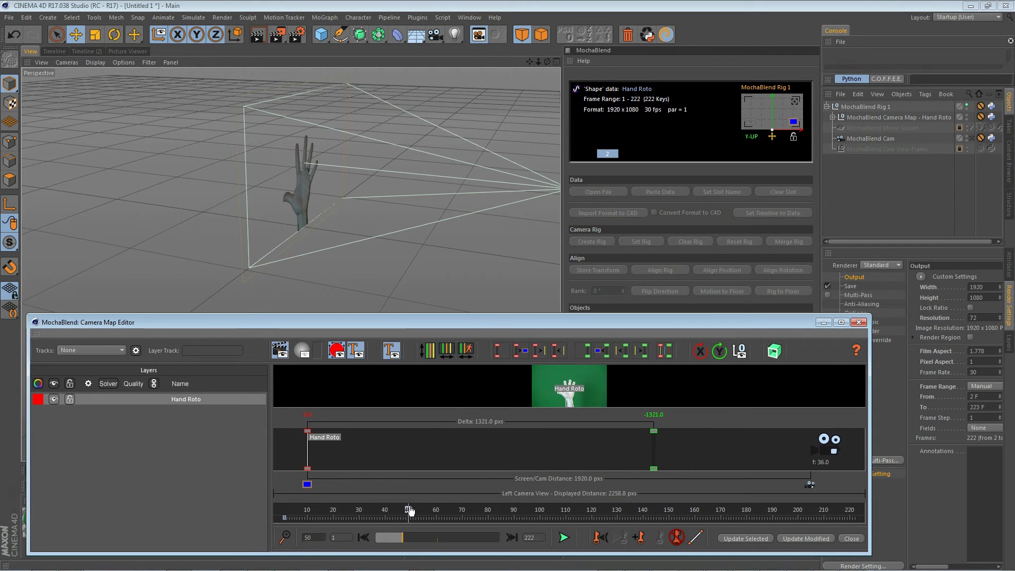
Step: Scrub and play back the editor timeline to check the hand travelling toward the far guide
{"action": "left_click_drag", "start_coordinate": [410, 510], "coordinate": [538, 510]}
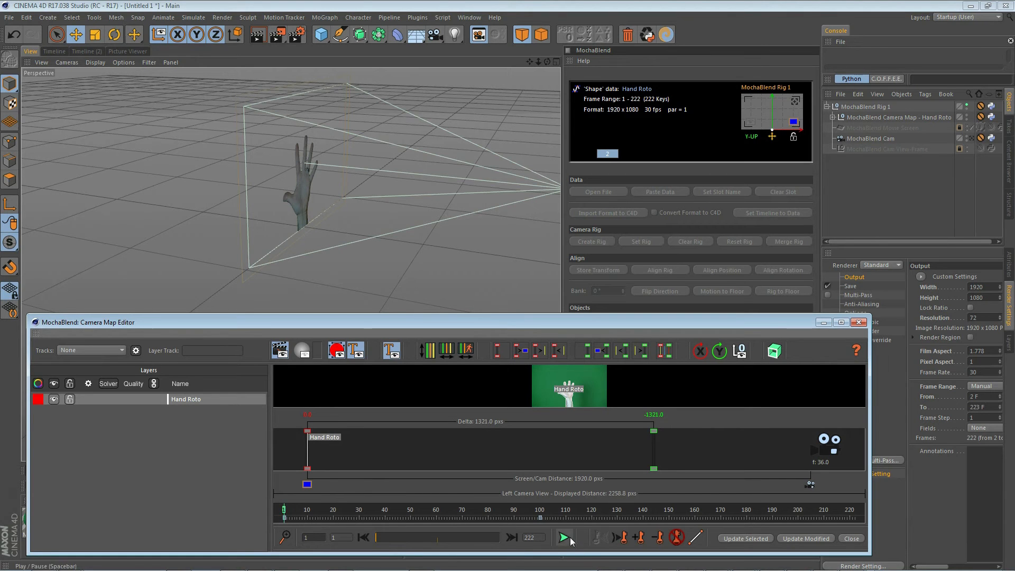
{"action": "left_click", "coordinate": [562, 539]}
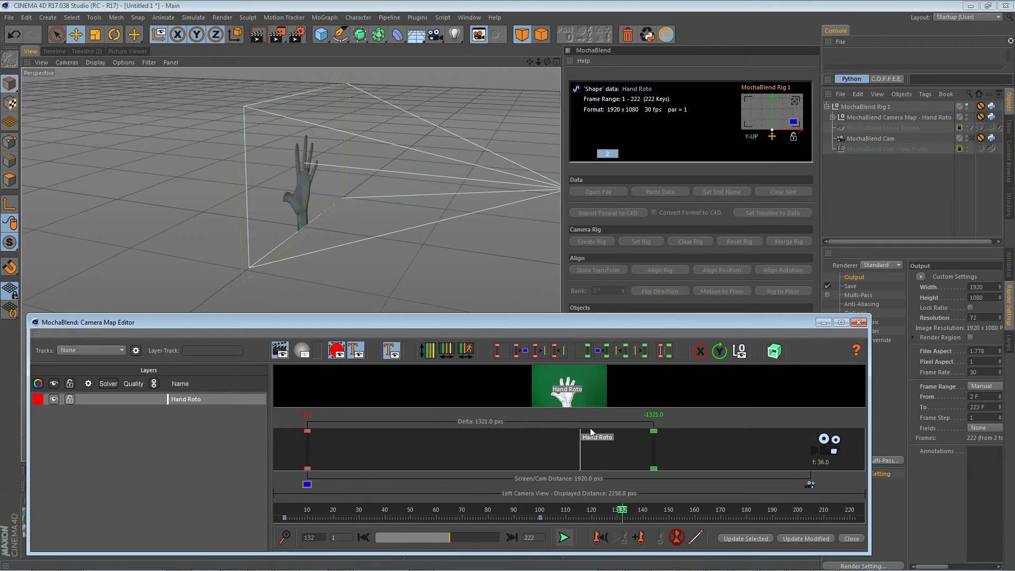
{"action": "left_click", "coordinate": [806, 538]}
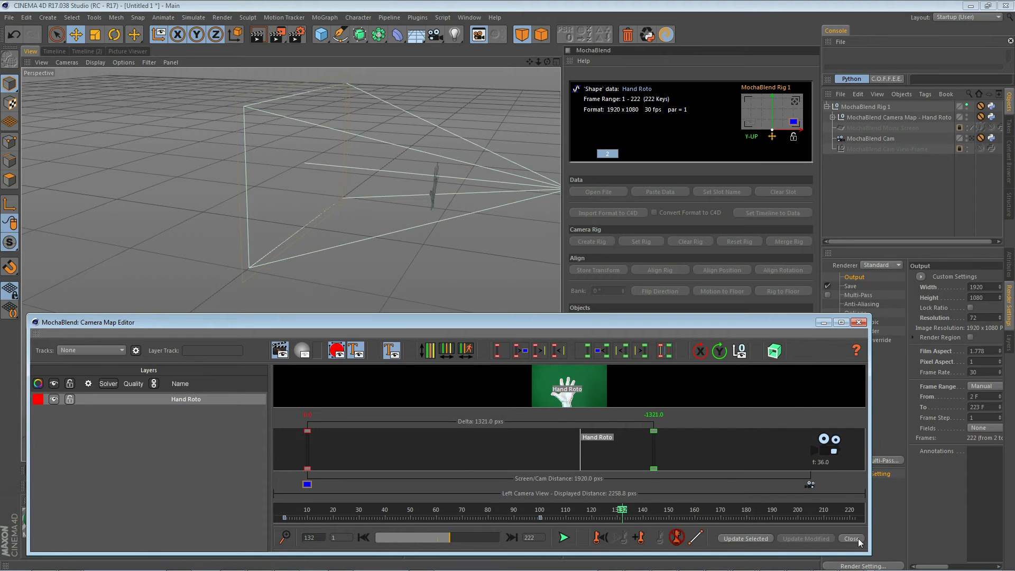
Step: Close the Camera Map Editor and scrub the main timeline to watch the hand
{"action": "left_click", "coordinate": [853, 539]}
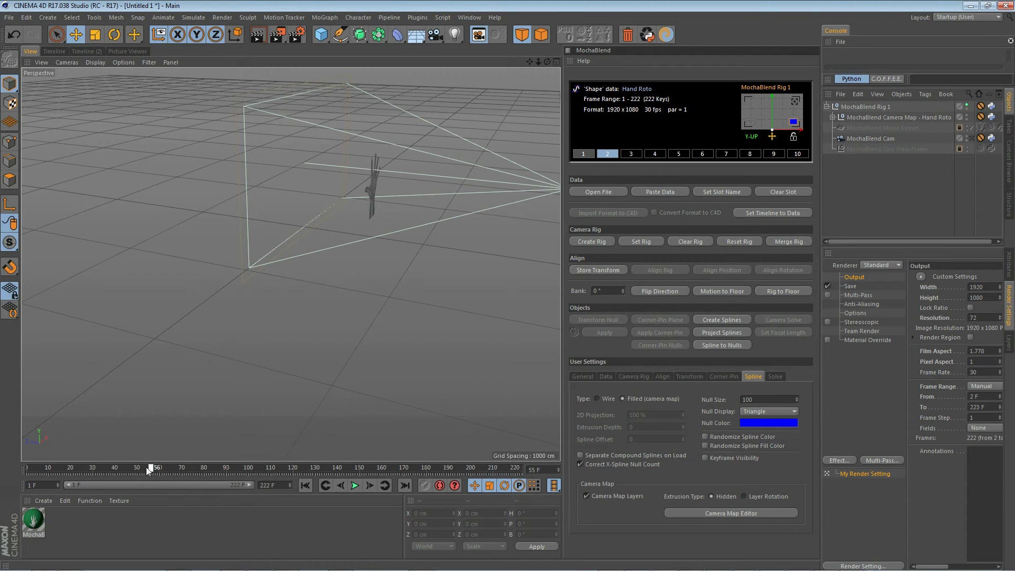
{"action": "left_click_drag", "start_coordinate": [149, 467], "coordinate": [68, 468]}
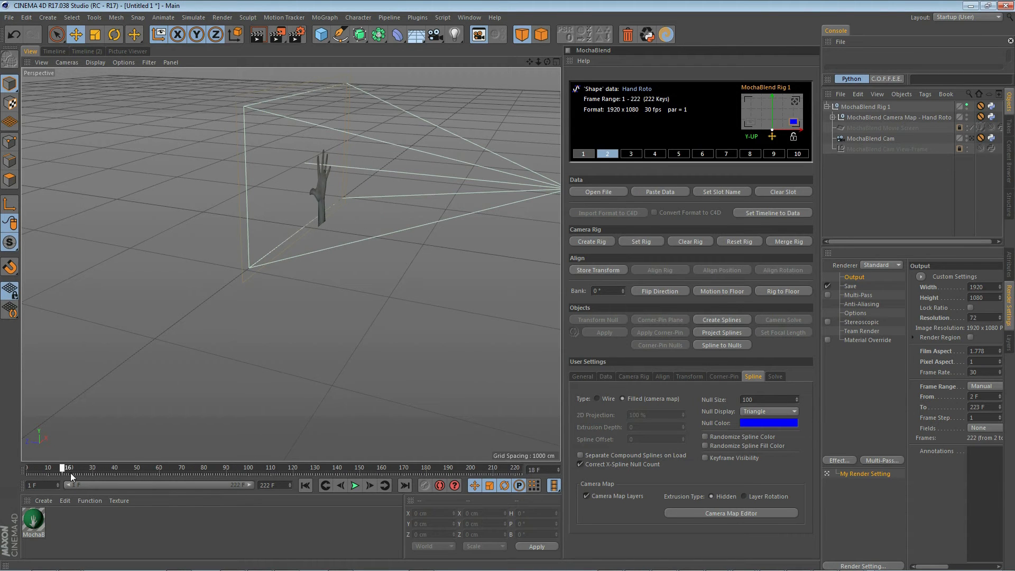
Step: Scrub the main timeline through the shot, then reopen the Camera Map Editor
{"action": "left_click_drag", "start_coordinate": [68, 468], "coordinate": [292, 467]}
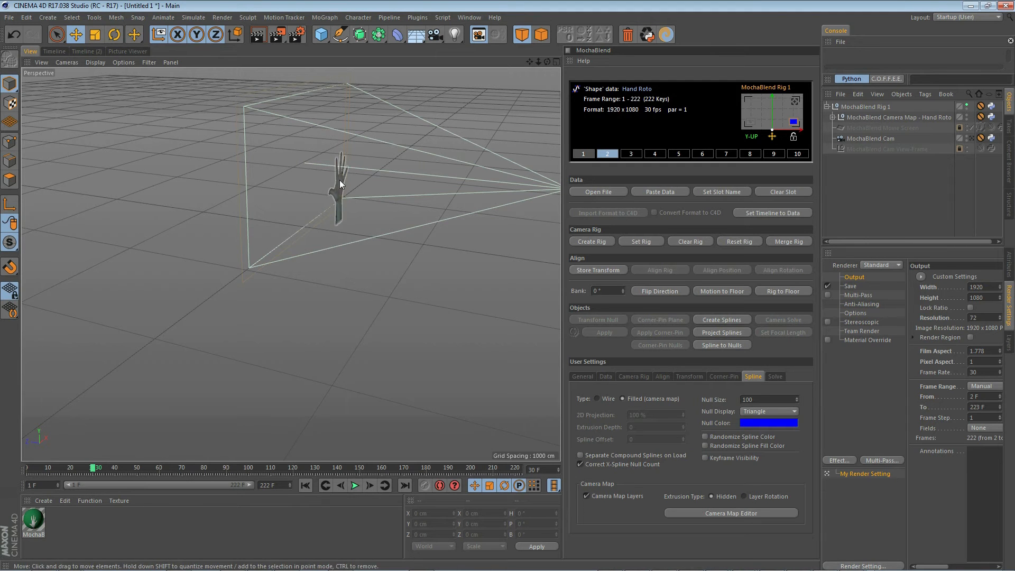
{"action": "left_click", "coordinate": [731, 513]}
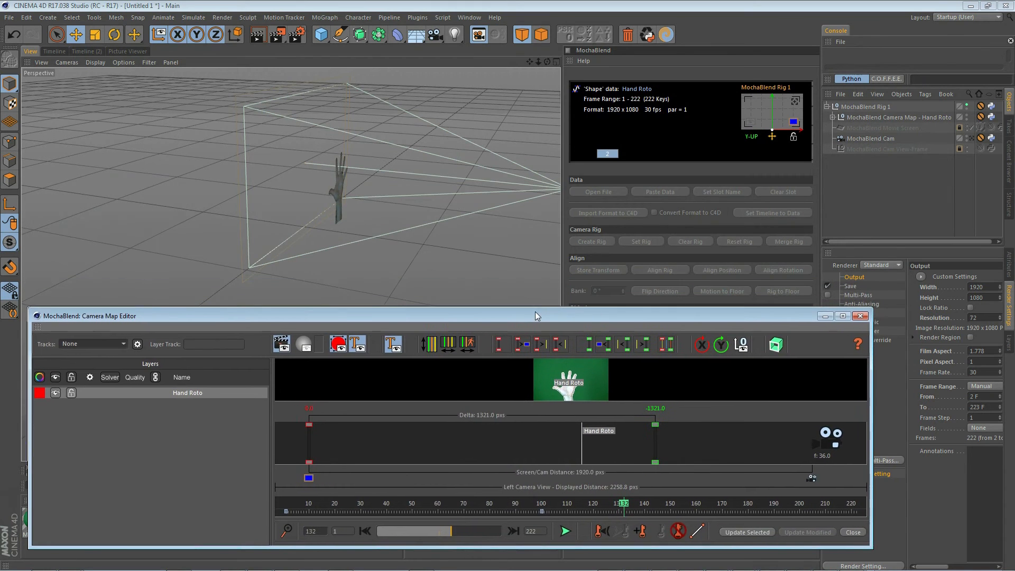
{"action": "mouse_move", "coordinate": [631, 511]}
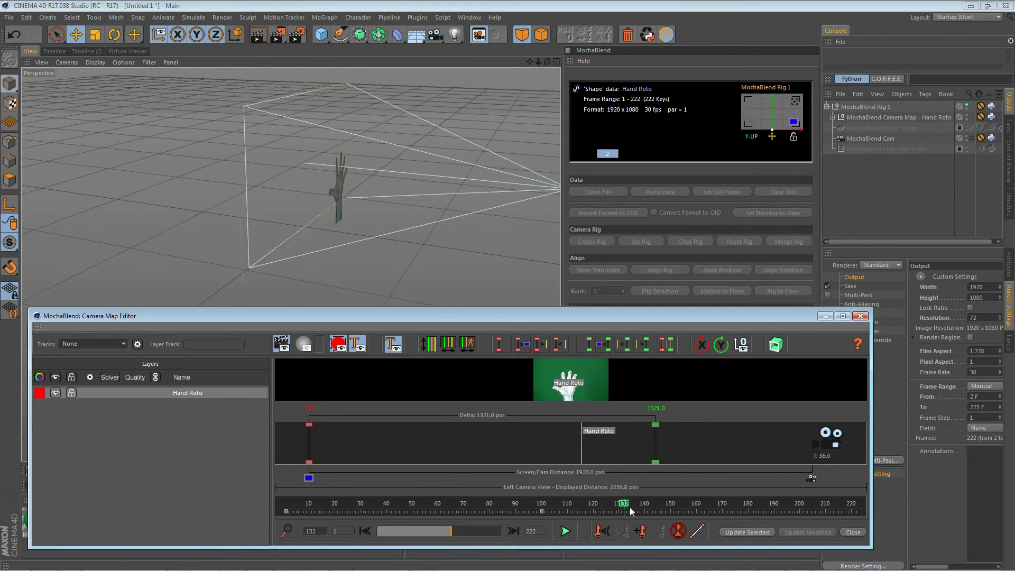
Step: Return to frame 1 and delete all visible keyframes of the Hand Roto layer, confirming with Yes
{"action": "left_click_drag", "start_coordinate": [624, 504], "coordinate": [421, 504]}
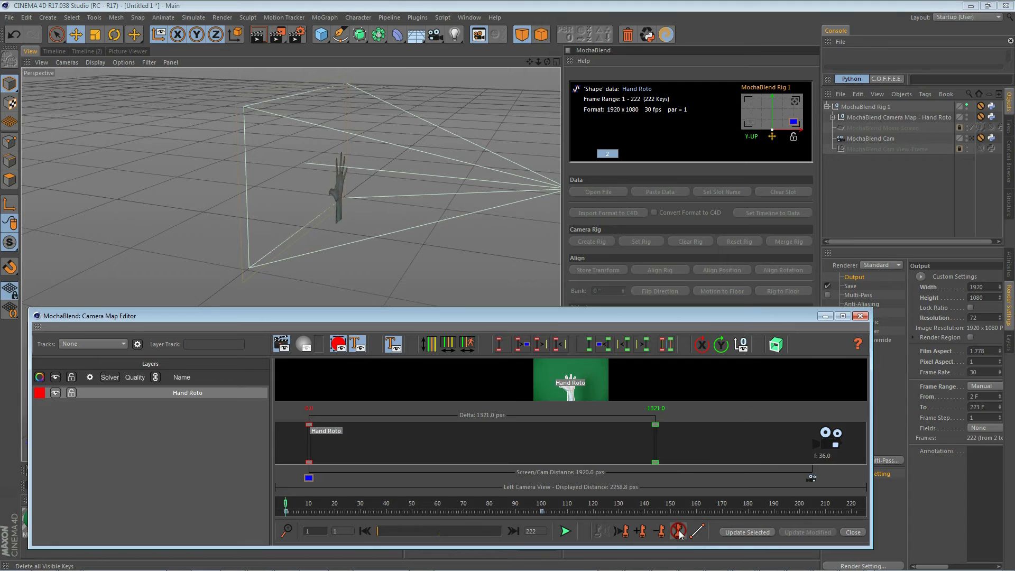
{"action": "left_click", "coordinate": [678, 530]}
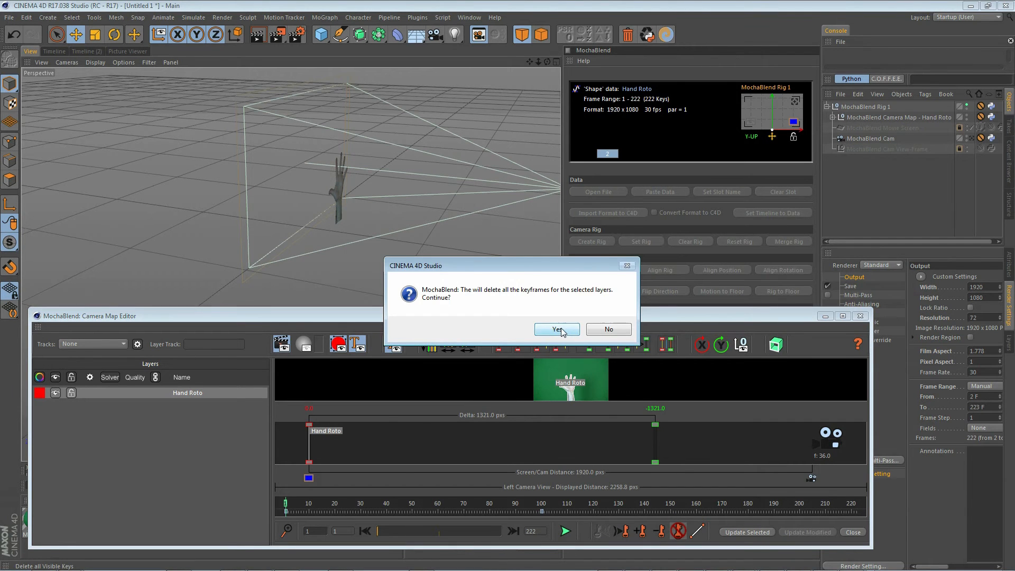
{"action": "left_click", "coordinate": [555, 329]}
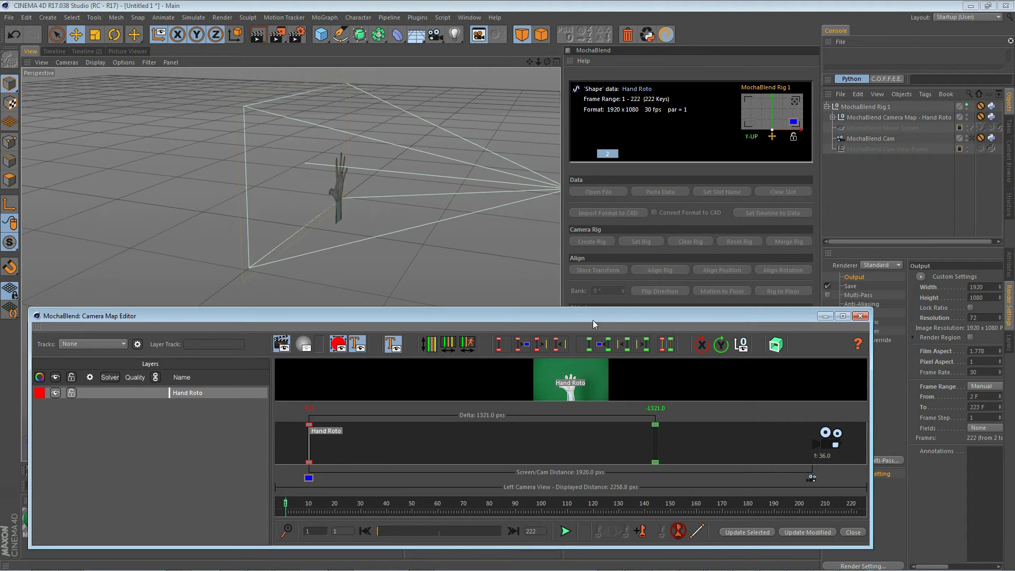
{"action": "mouse_move", "coordinate": [582, 158]}
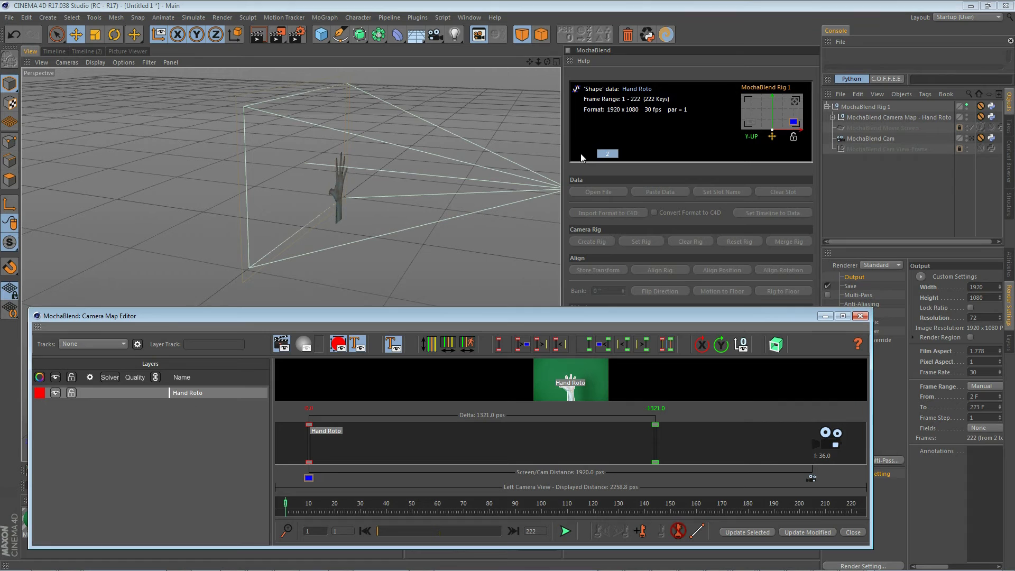
Step: Assign the Hand track as the Hand Roto layer's Layer Track and solve it to 100% quality
{"action": "left_click", "coordinate": [93, 343]}
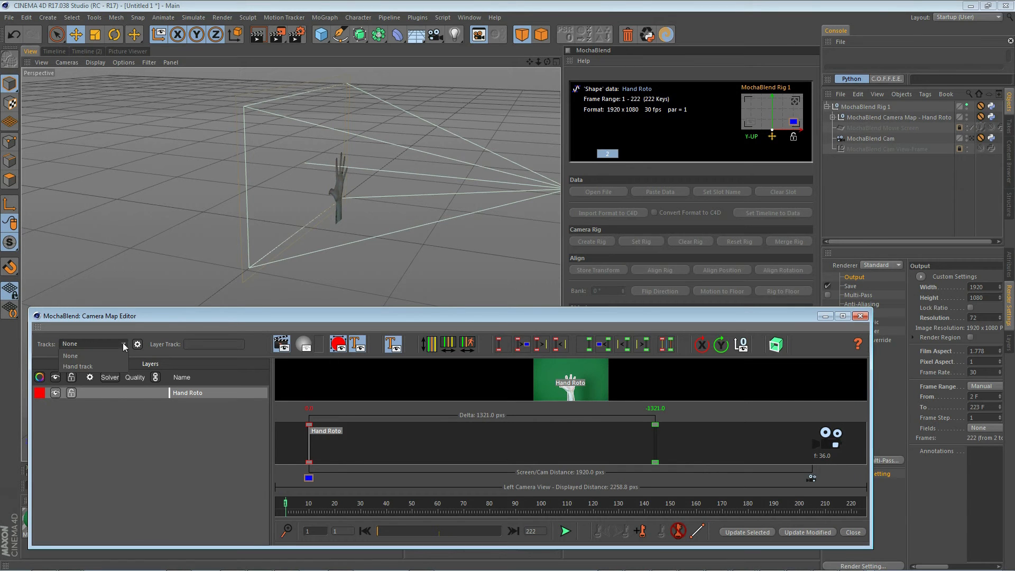
{"action": "left_click", "coordinate": [77, 366]}
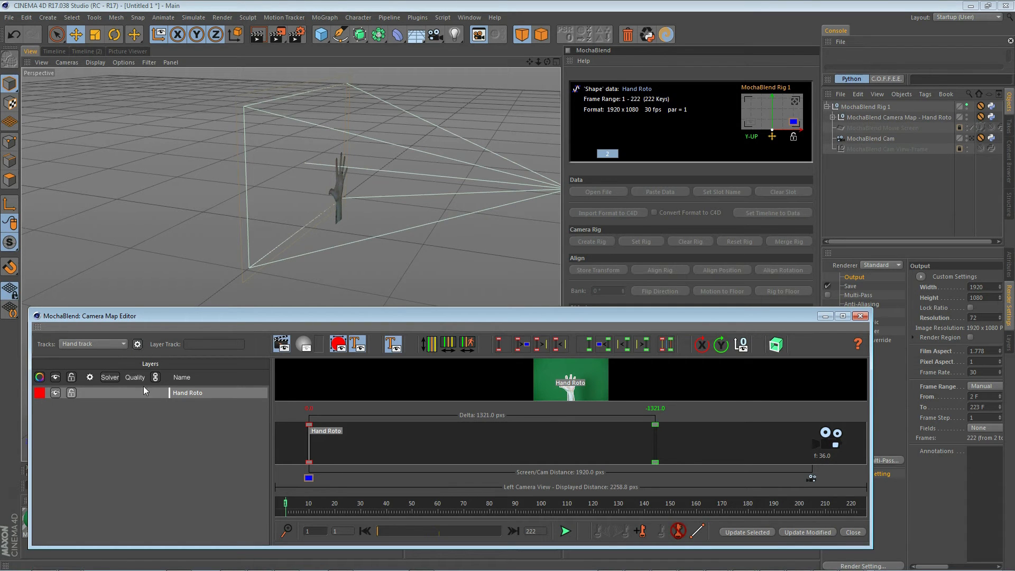
{"action": "left_click", "coordinate": [136, 344]}
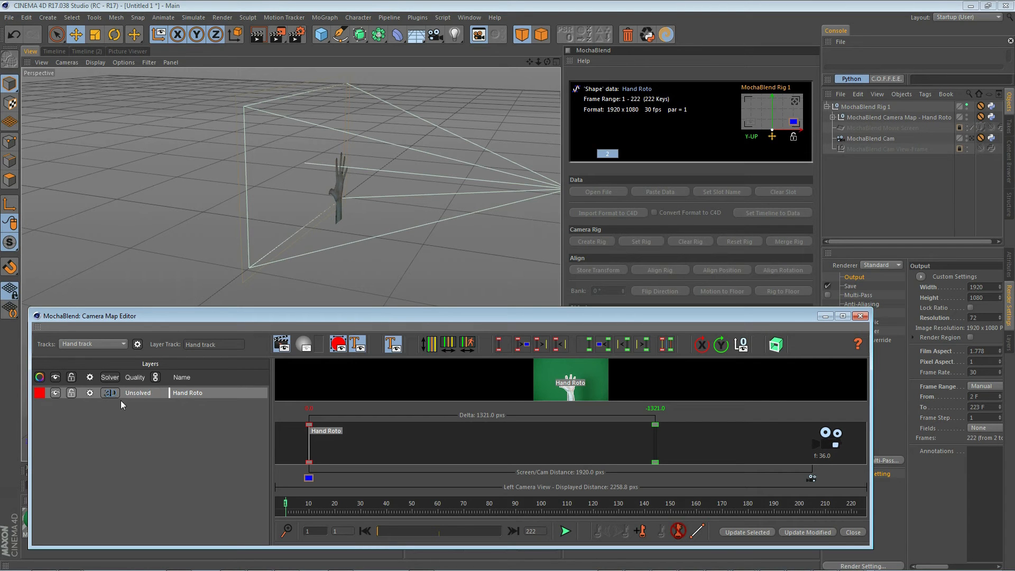
{"action": "mouse_move", "coordinate": [141, 400]}
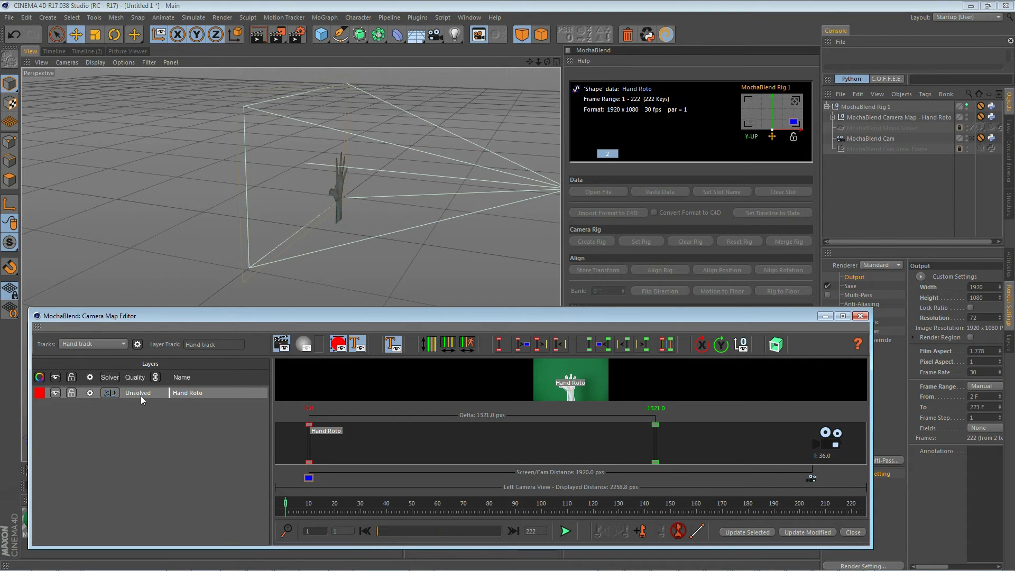
{"action": "left_click", "coordinate": [110, 393]}
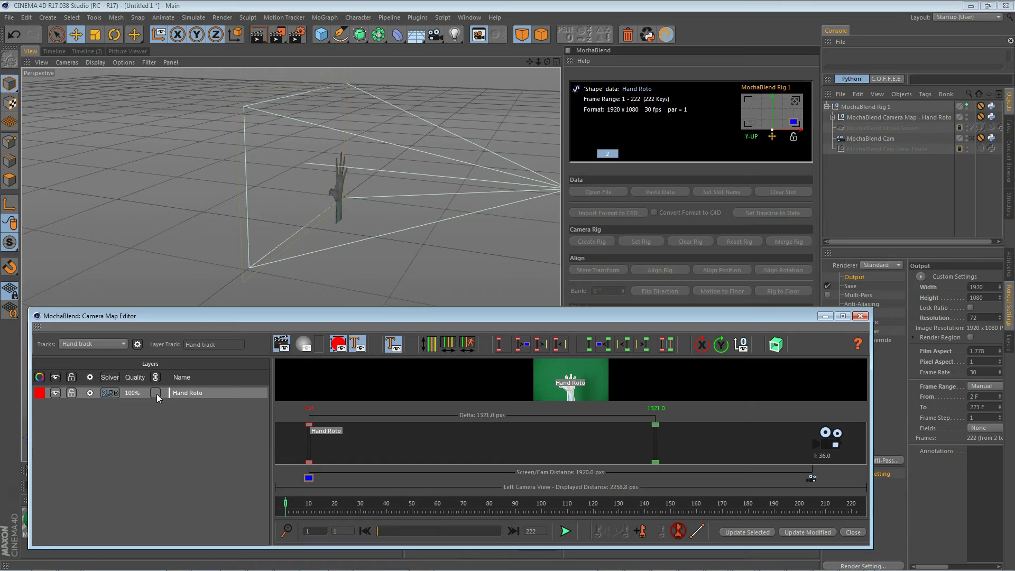
{"action": "mouse_move", "coordinate": [264, 455]}
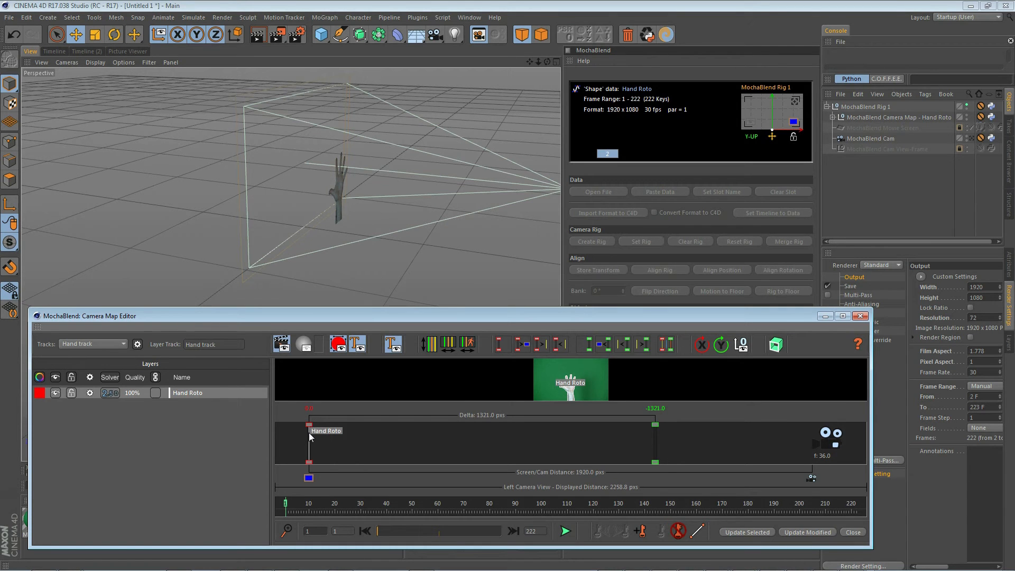
{"action": "mouse_move", "coordinate": [460, 439]}
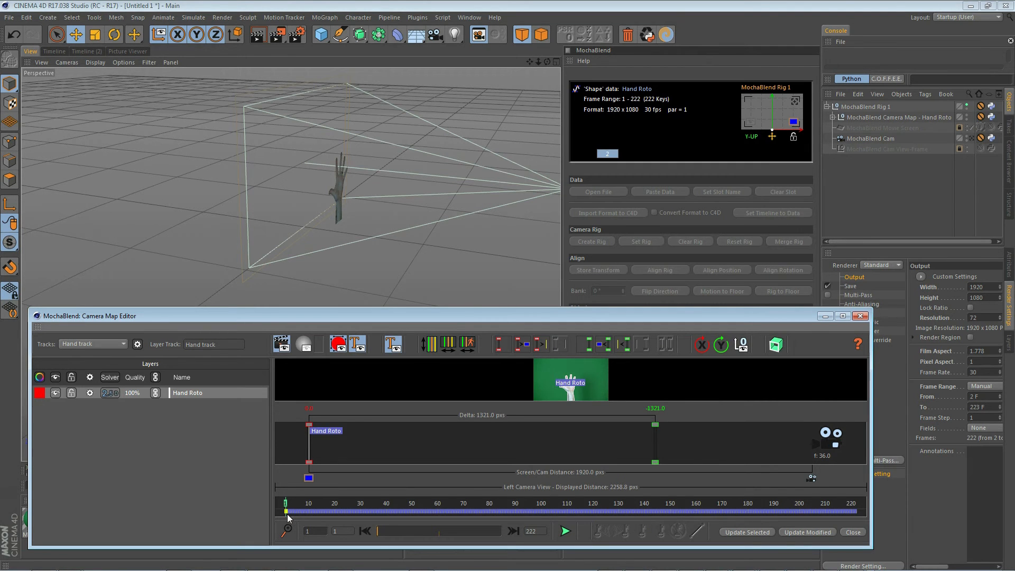
{"action": "mouse_move", "coordinate": [575, 514]}
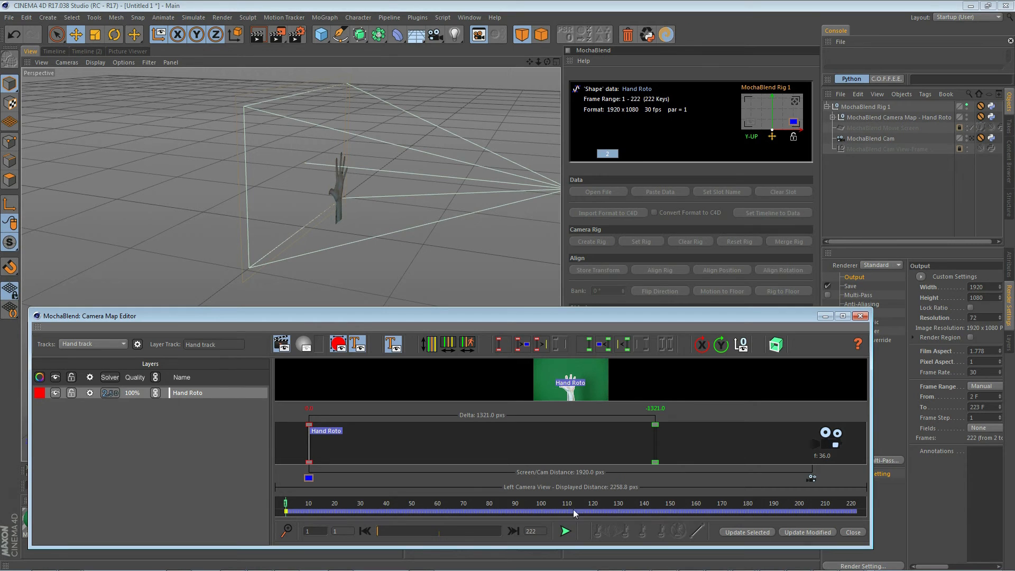
{"action": "mouse_move", "coordinate": [458, 518]}
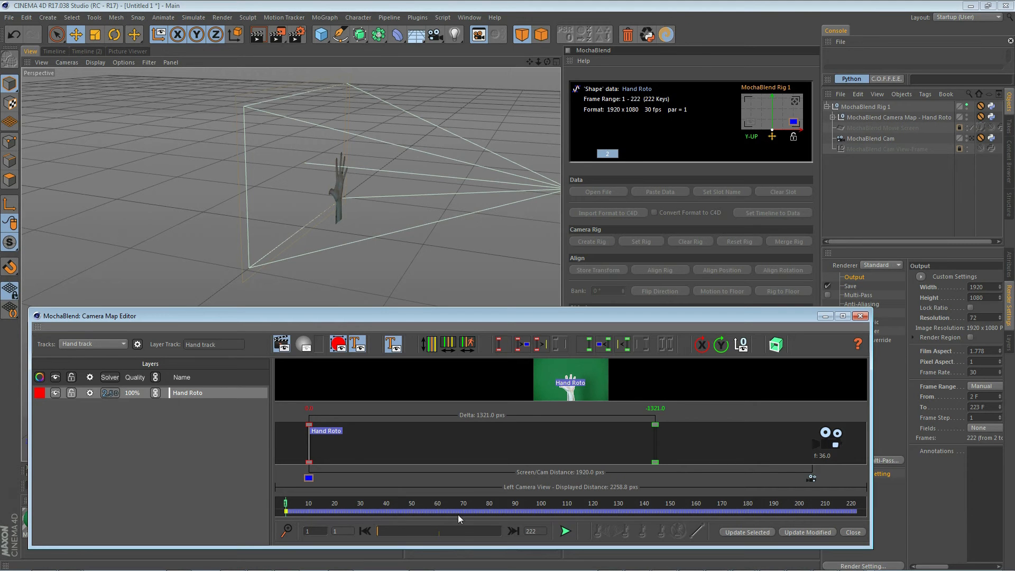
{"action": "mouse_move", "coordinate": [306, 508]}
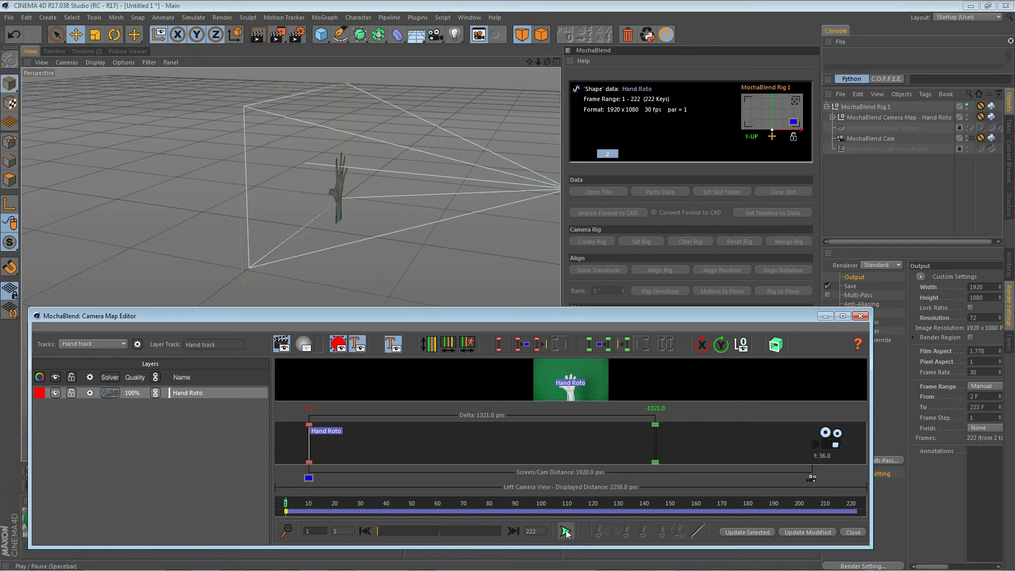
Step: Preview the solved layer, stop at frame 59, and apply it with Update Modified
{"action": "left_click", "coordinate": [565, 531]}
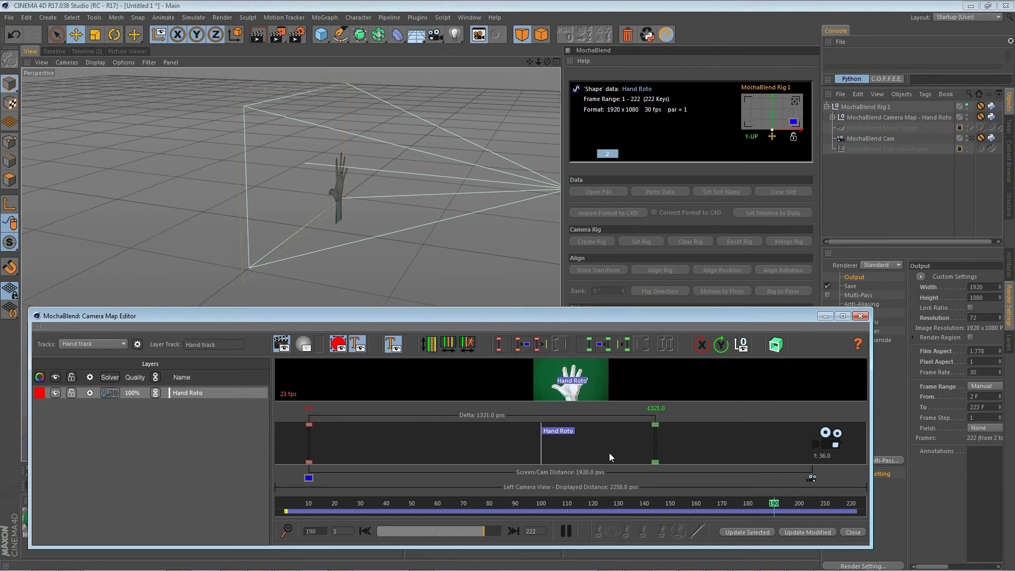
{"action": "left_click", "coordinate": [565, 531]}
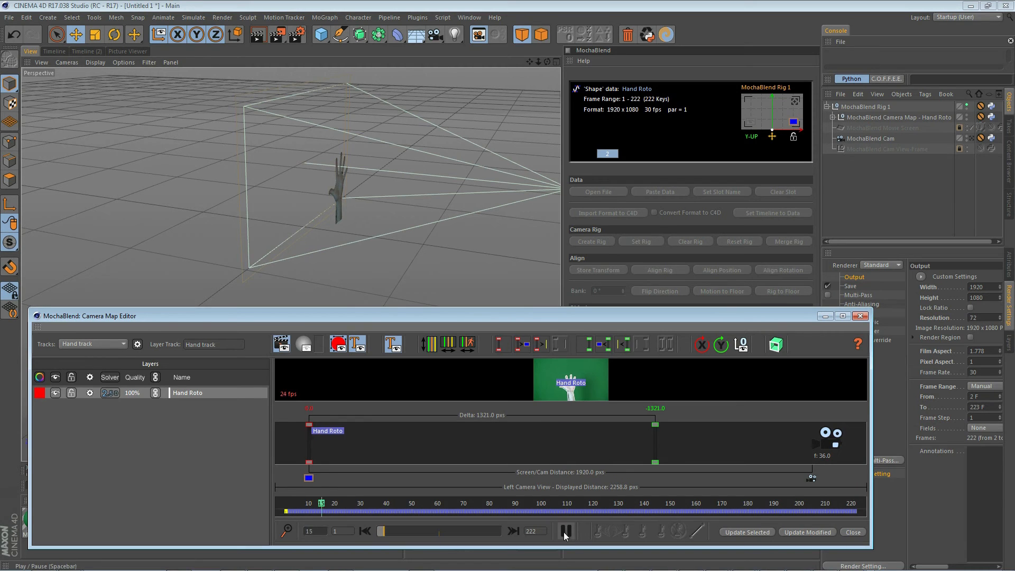
{"action": "left_click", "coordinate": [565, 531]}
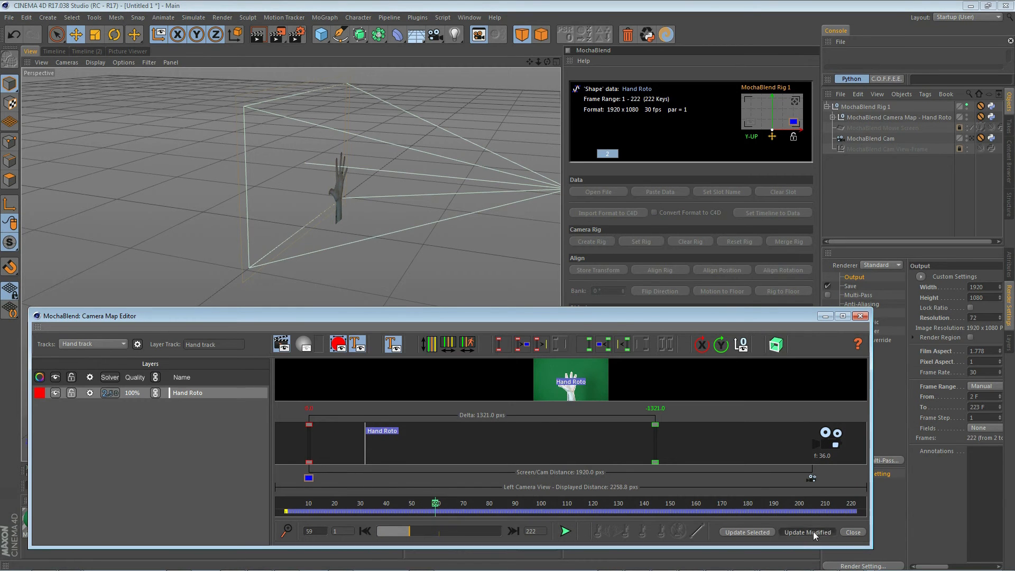
{"action": "left_click", "coordinate": [807, 532]}
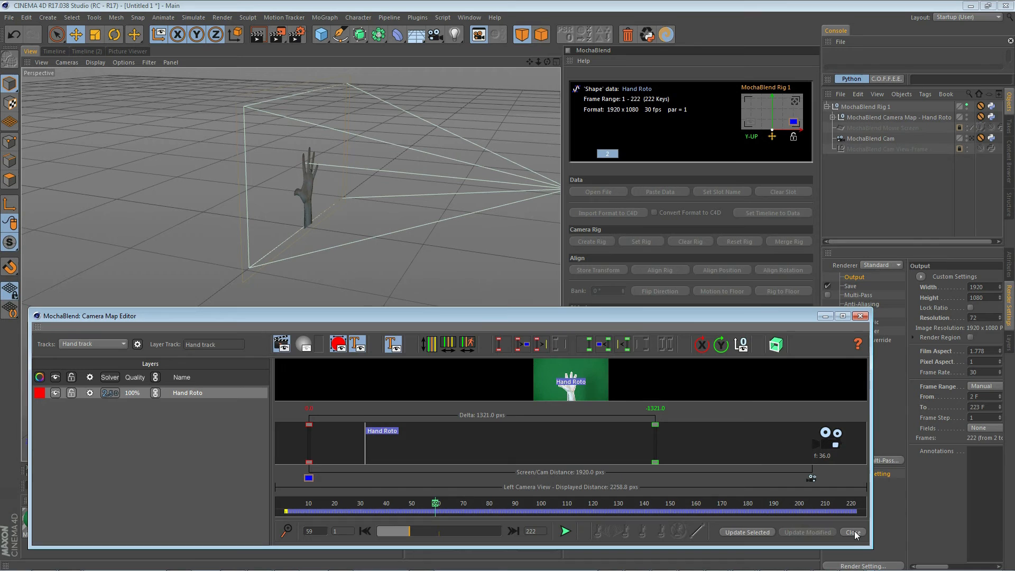
Step: Close the Camera Map Editor, rewind to frame 1 and play the scene forward
{"action": "left_click", "coordinate": [852, 532]}
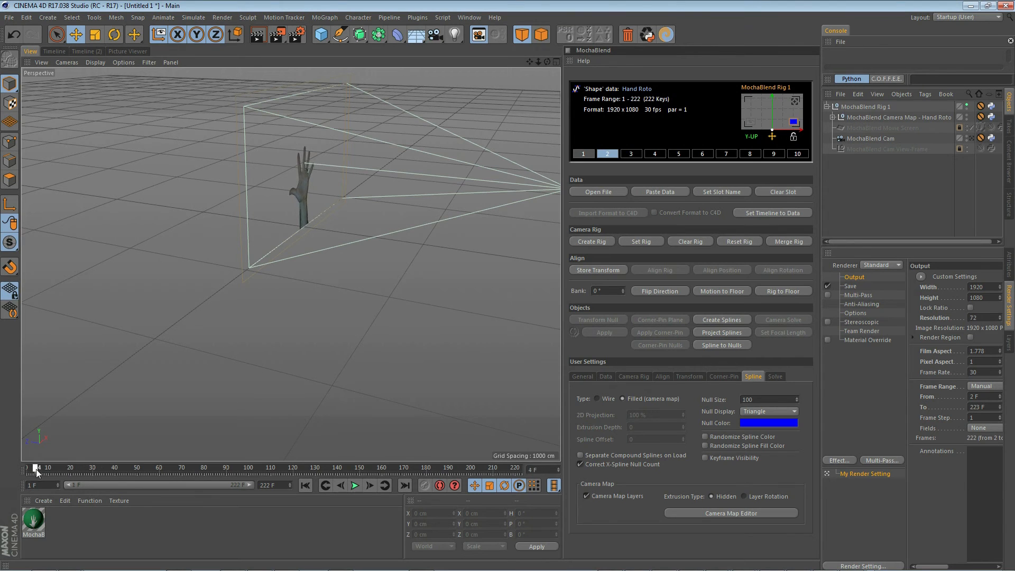
{"action": "left_click_drag", "start_coordinate": [37, 468], "coordinate": [247, 468]}
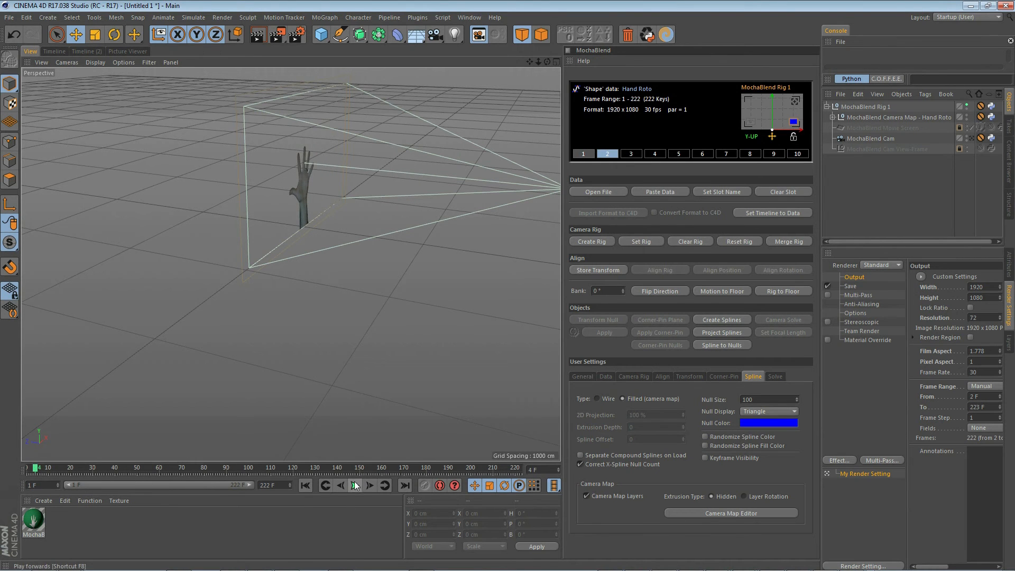
{"action": "left_click", "coordinate": [355, 485]}
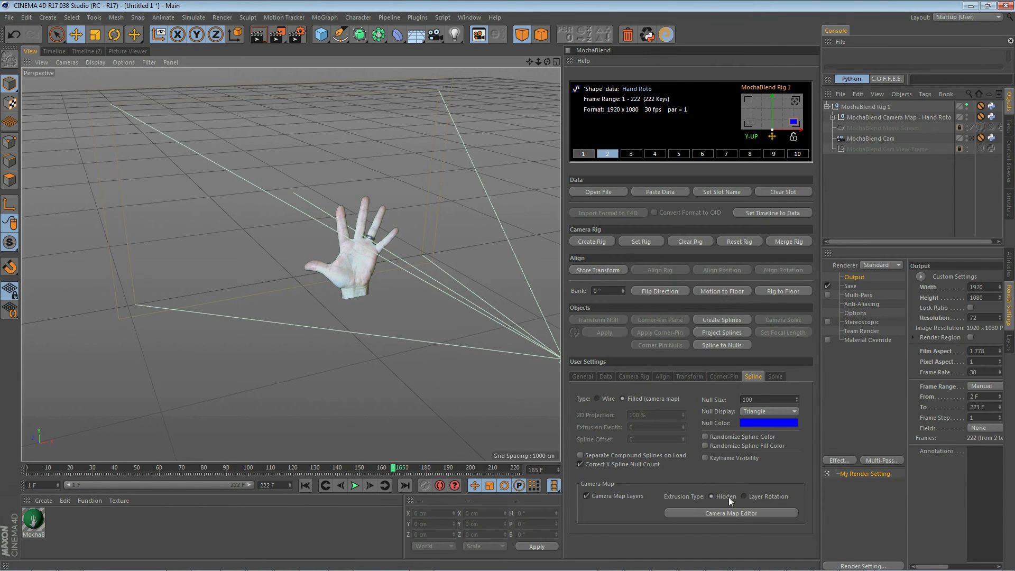
{"action": "mouse_move", "coordinate": [719, 495]}
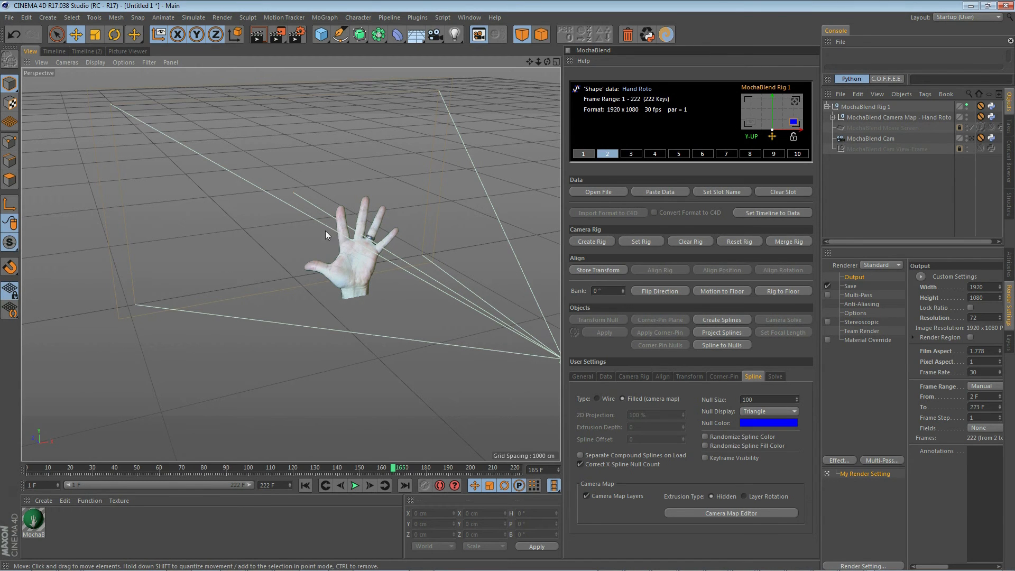
{"action": "mouse_move", "coordinate": [333, 236]}
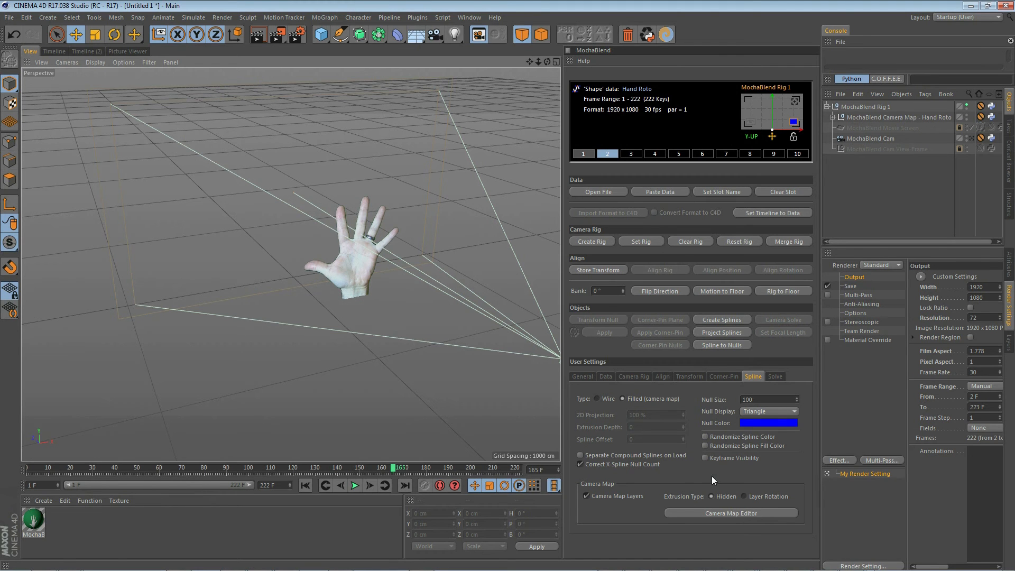
{"action": "mouse_move", "coordinate": [695, 495]}
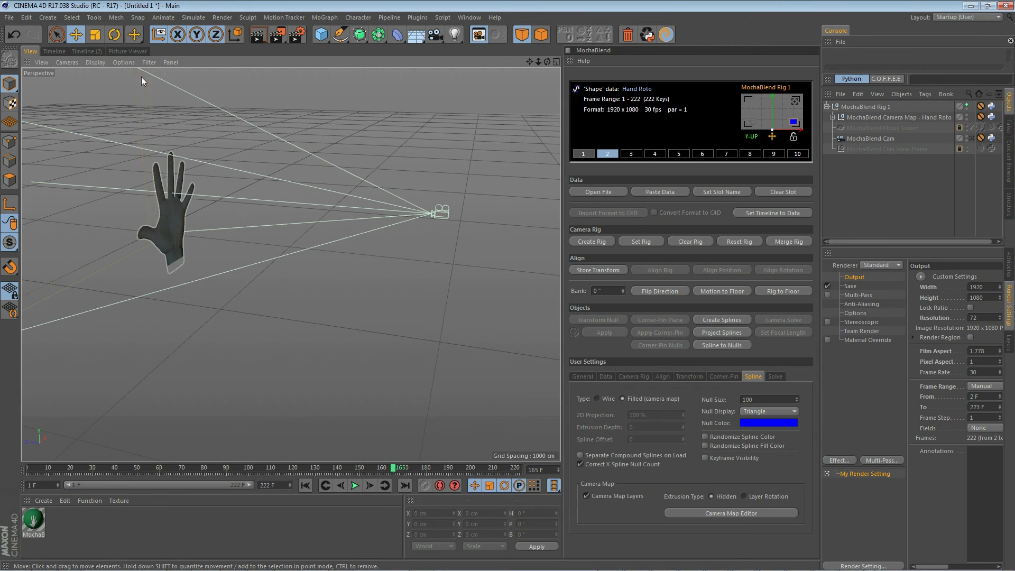
Step: Switch the viewport Display to textured shading and reopen the Camera Map Editor
{"action": "left_click", "coordinate": [94, 61]}
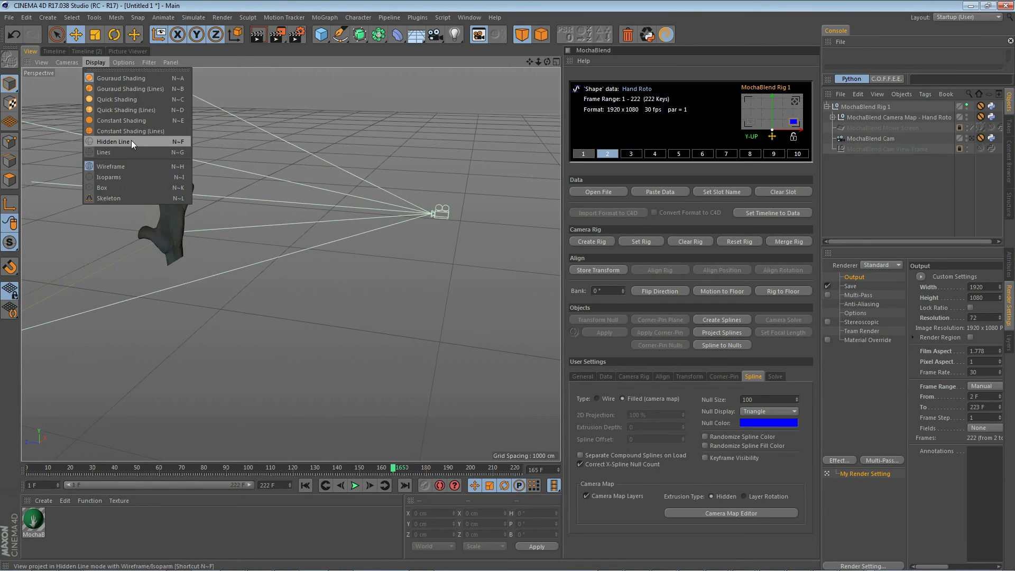
{"action": "left_click", "coordinate": [119, 77]}
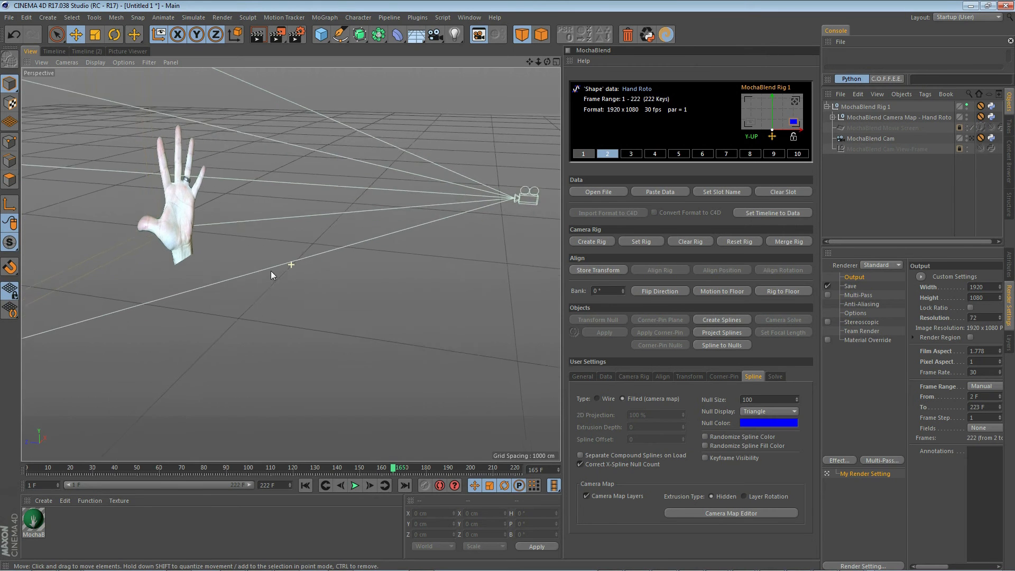
{"action": "left_click", "coordinate": [731, 513]}
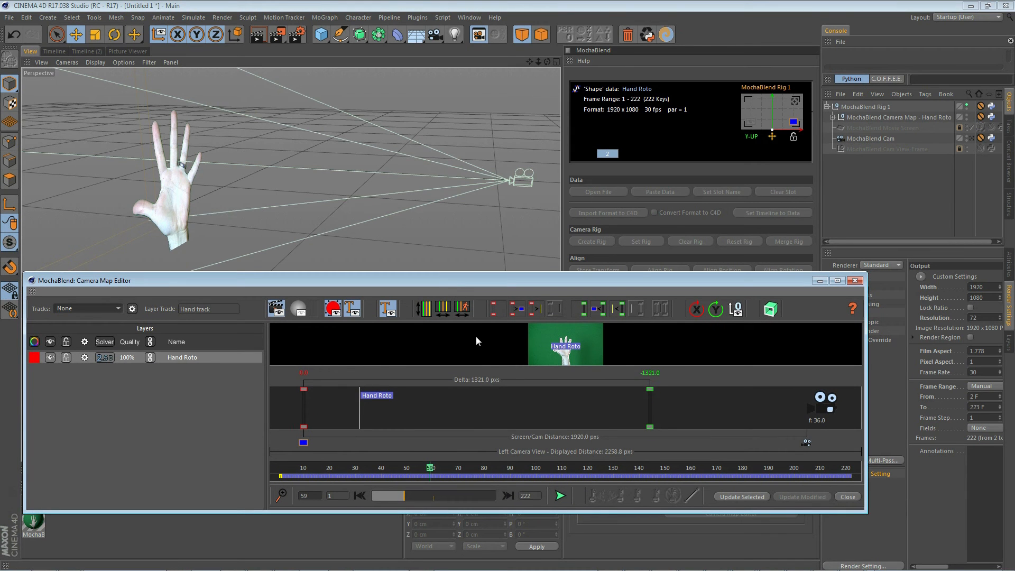
{"action": "mouse_move", "coordinate": [775, 329]}
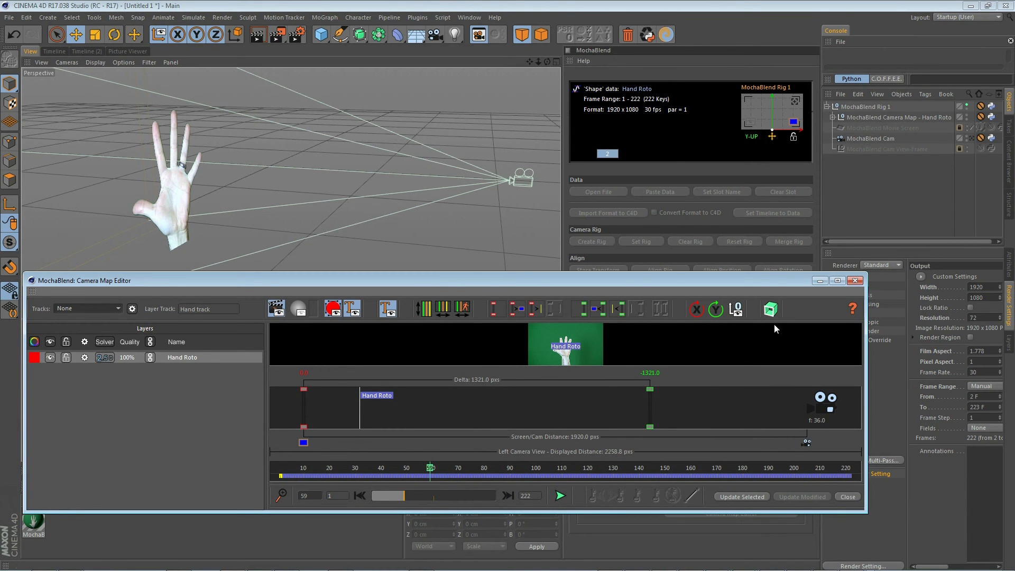
Step: Set the Hand Roto layer's extrusion depth to 50 and apply it with Update Modified
{"action": "left_click", "coordinate": [771, 309]}
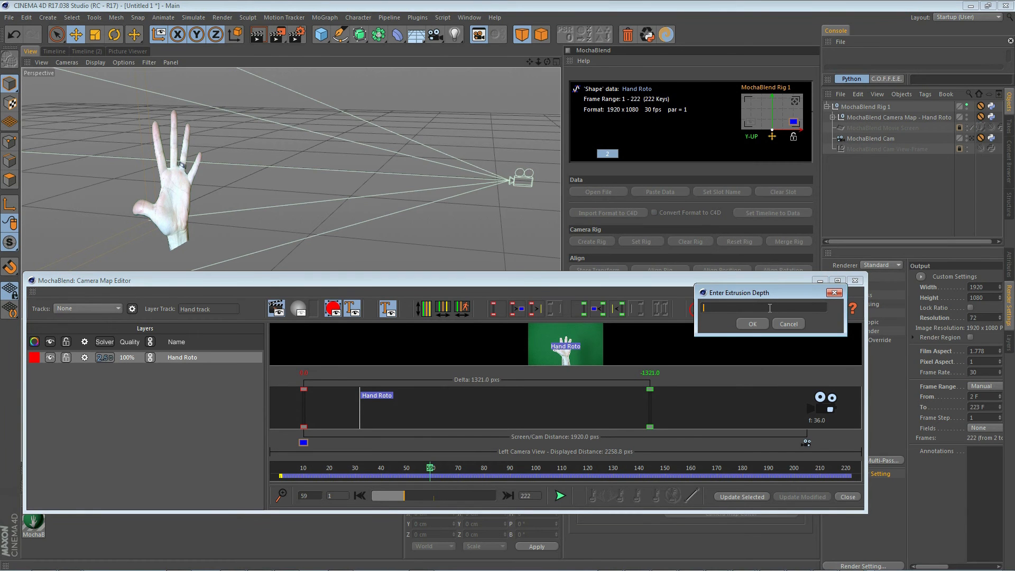
{"action": "type", "text": "50"}
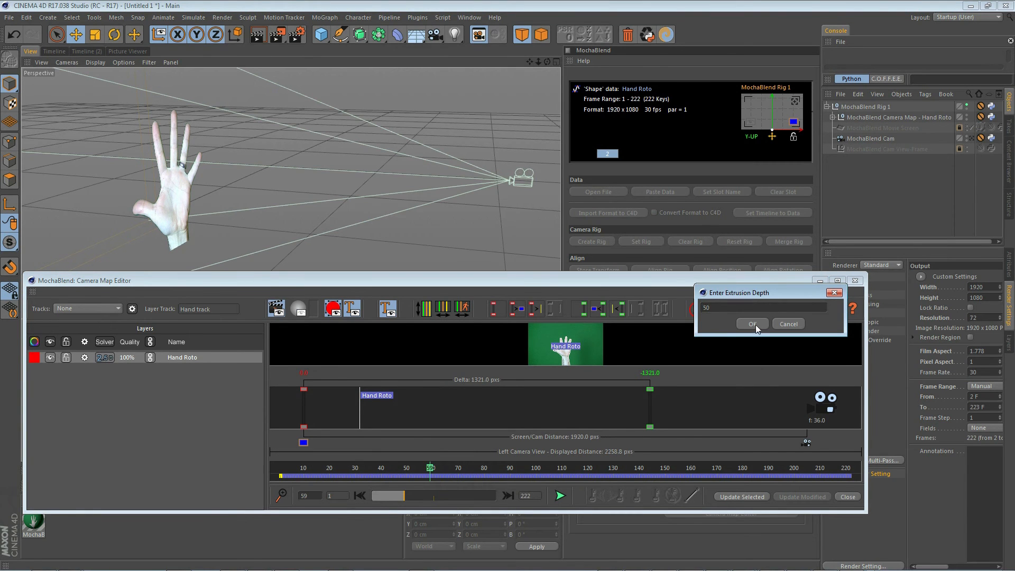
{"action": "left_click", "coordinate": [752, 324]}
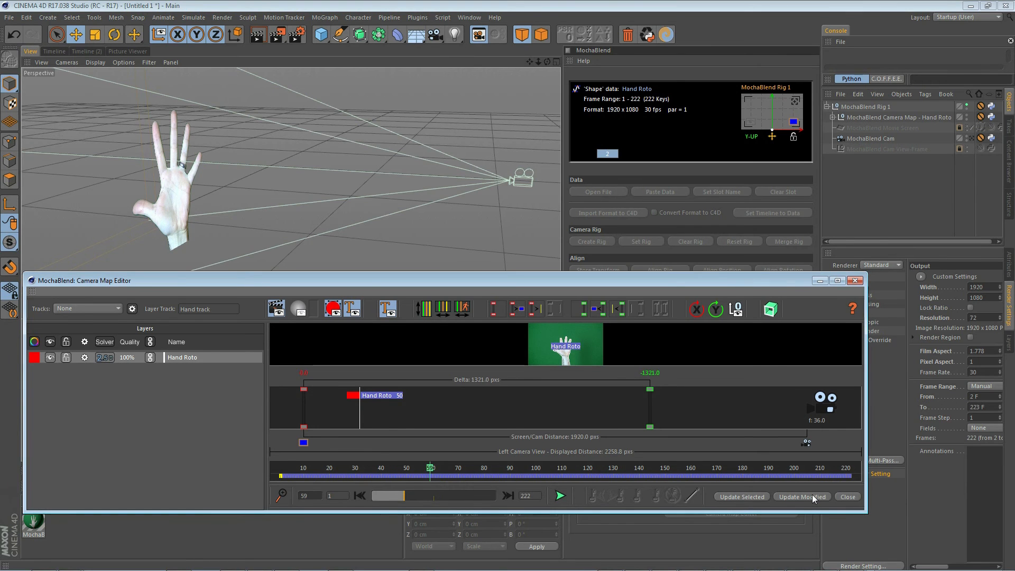
{"action": "left_click", "coordinate": [802, 497]}
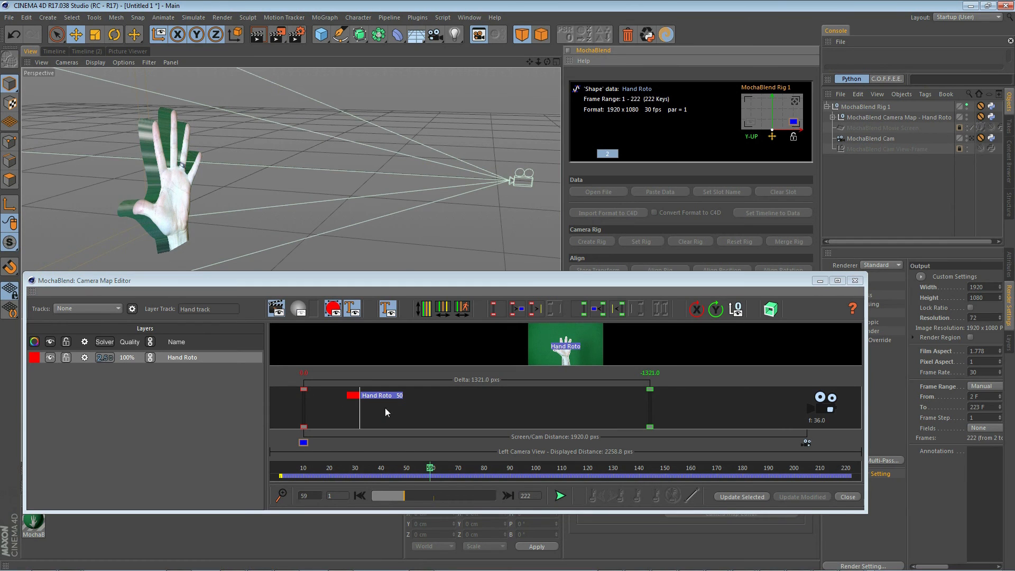
{"action": "mouse_move", "coordinate": [383, 405]}
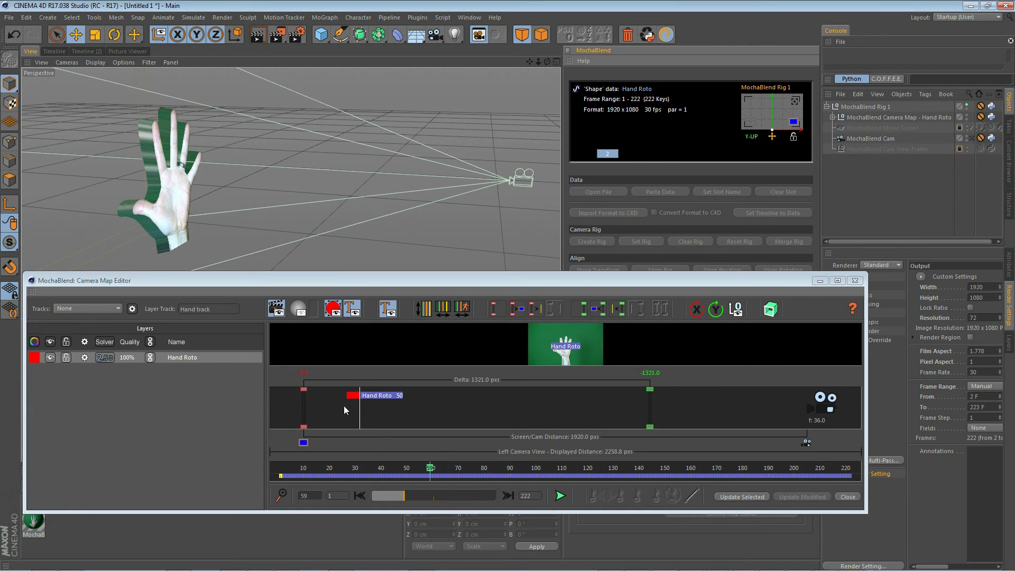
{"action": "mouse_move", "coordinate": [334, 413]}
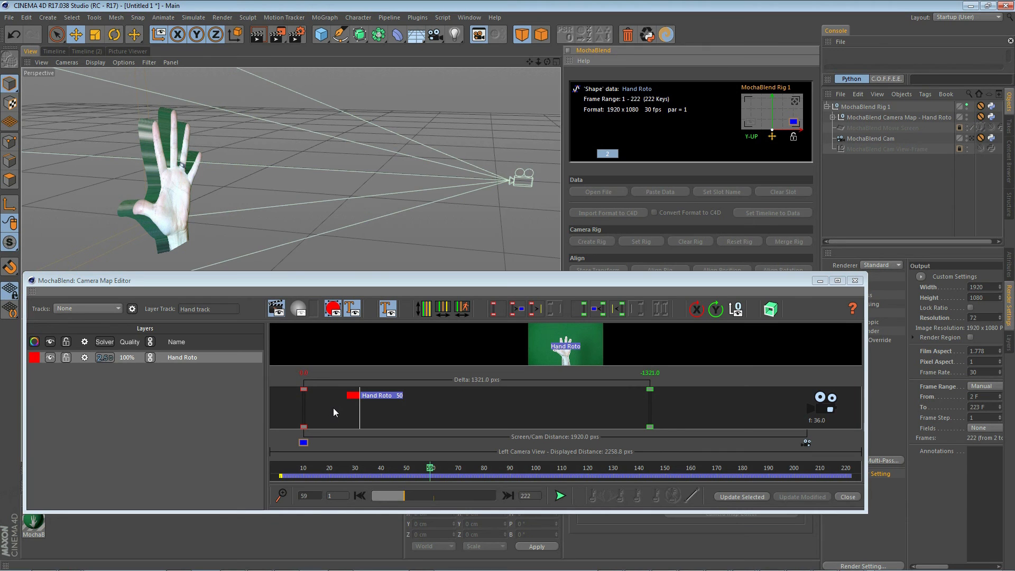
{"action": "mouse_move", "coordinate": [340, 414]}
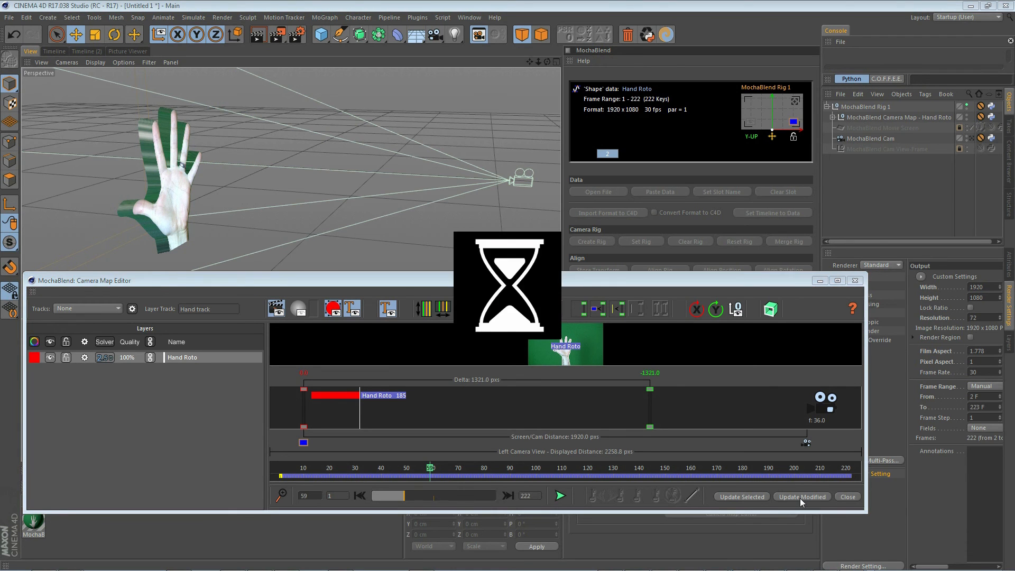
{"action": "mouse_move", "coordinate": [803, 506]}
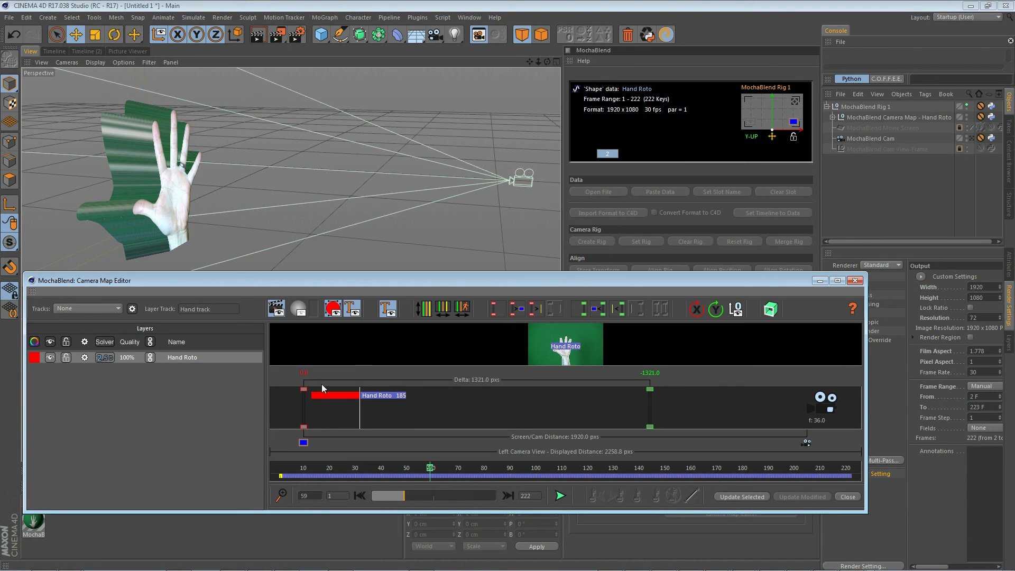
{"action": "mouse_move", "coordinate": [386, 420]}
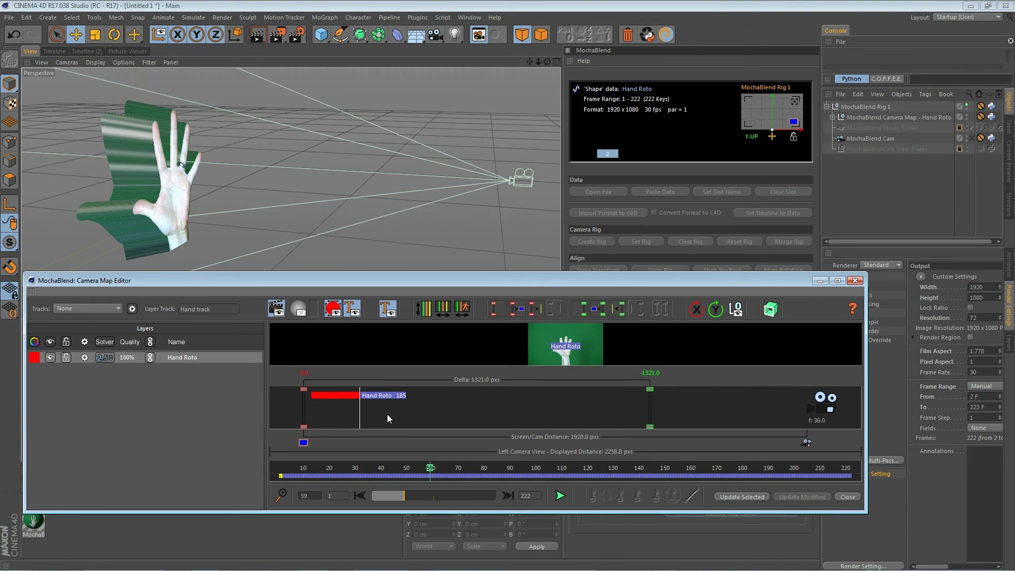
{"action": "mouse_move", "coordinate": [343, 384]}
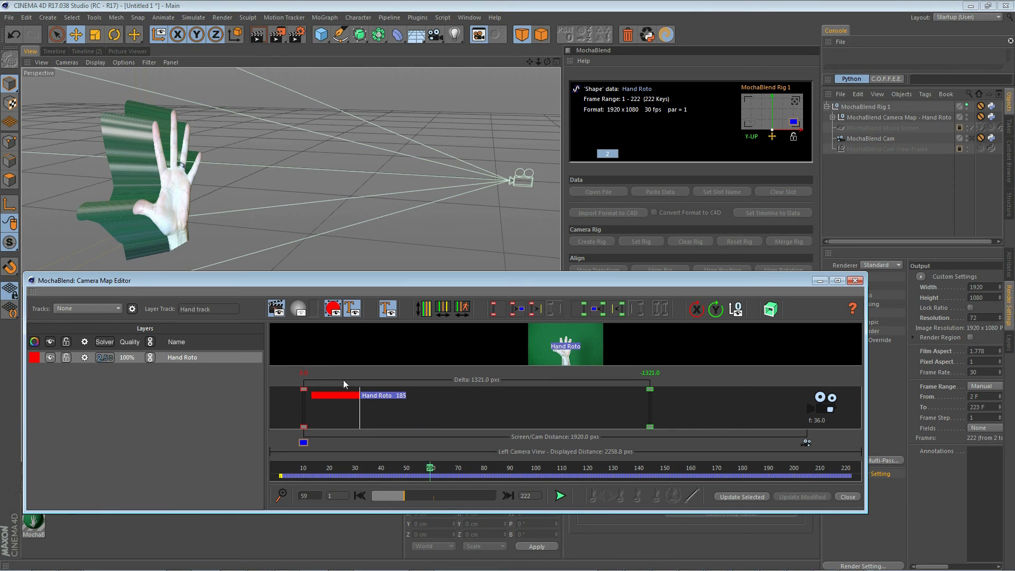
{"action": "mouse_move", "coordinate": [374, 417]}
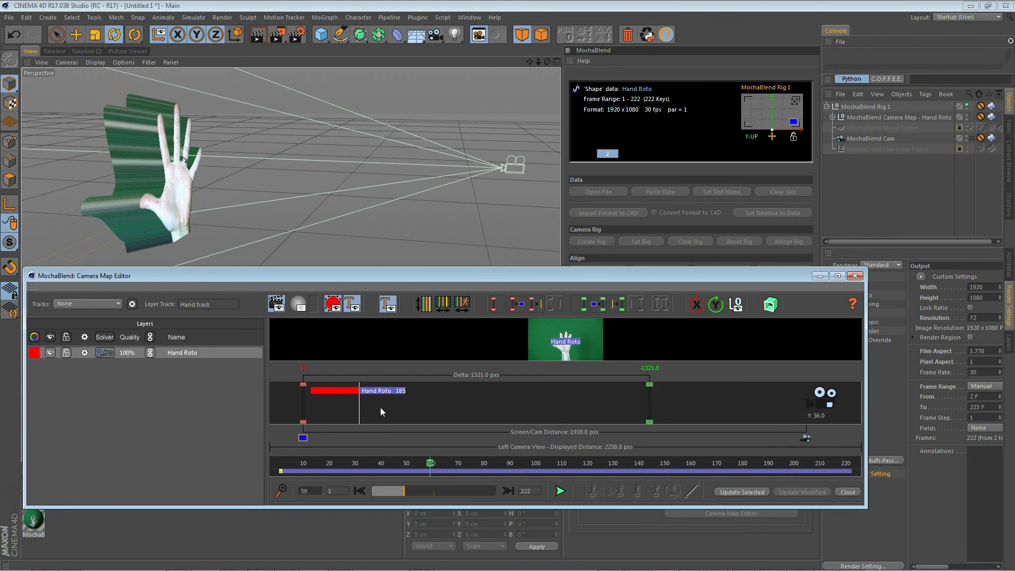
{"action": "mouse_move", "coordinate": [472, 415]}
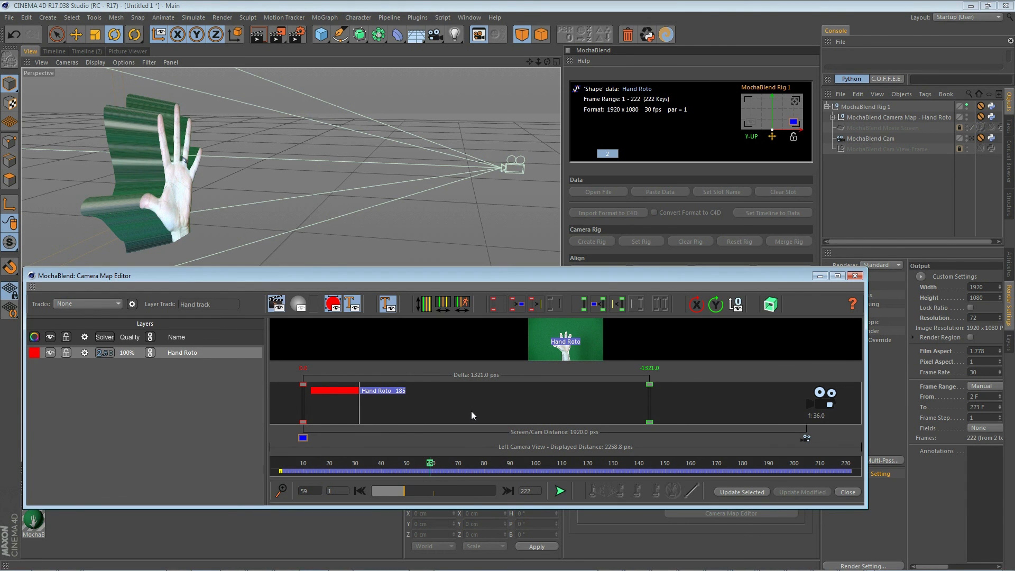
{"action": "mouse_move", "coordinate": [614, 396]}
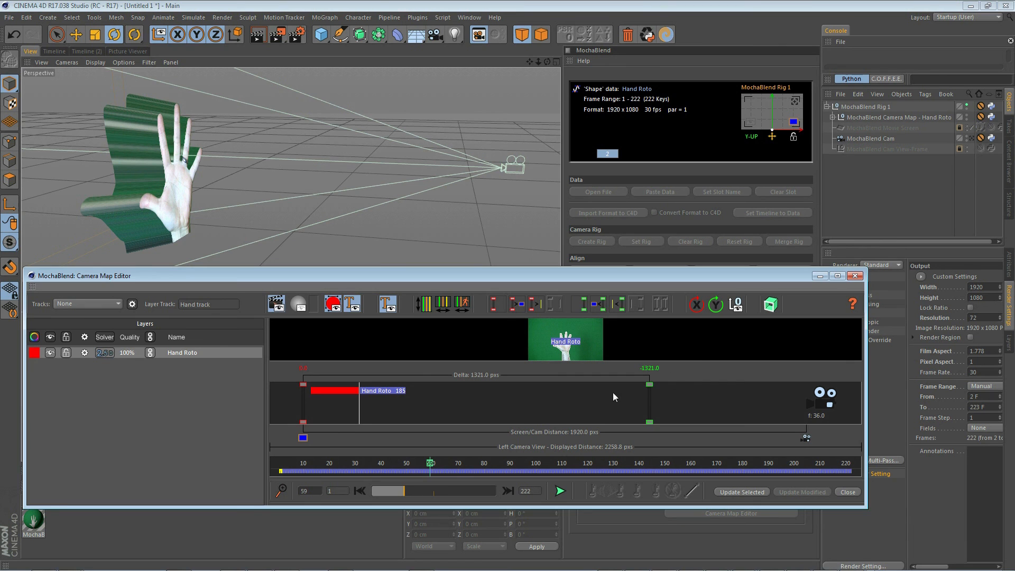
{"action": "mouse_move", "coordinate": [709, 326]}
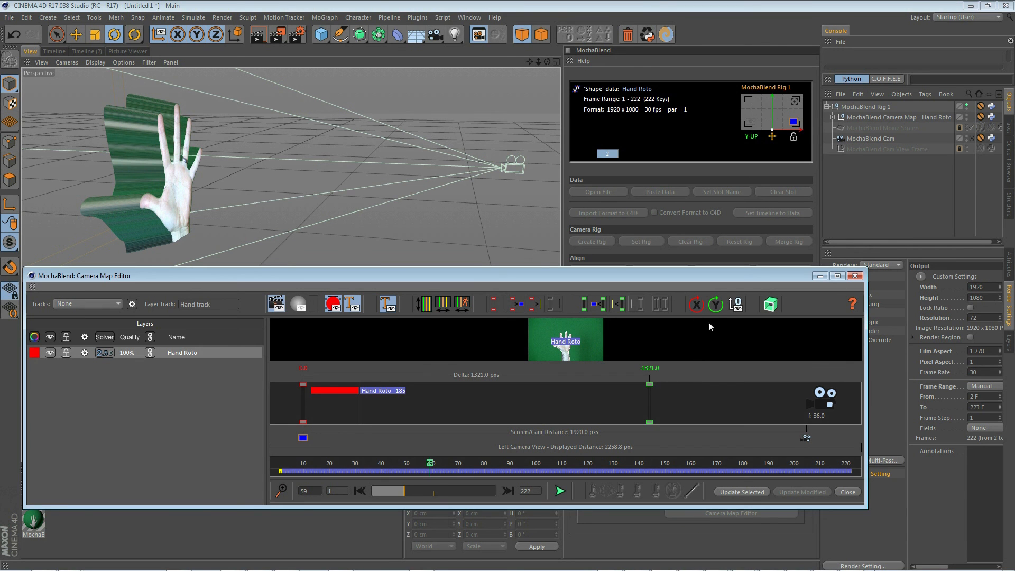
{"action": "mouse_move", "coordinate": [720, 324]}
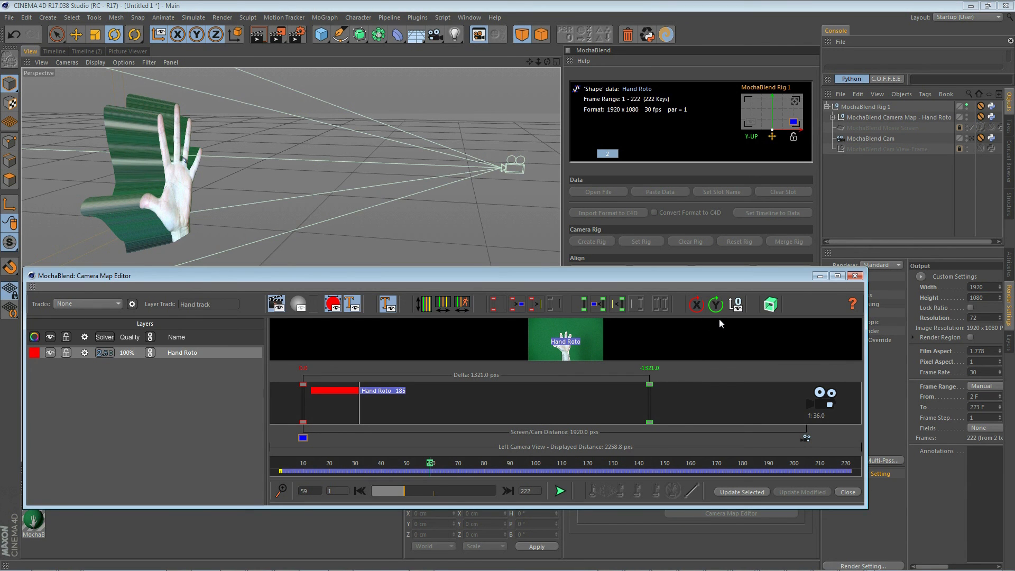
{"action": "mouse_move", "coordinate": [729, 323]}
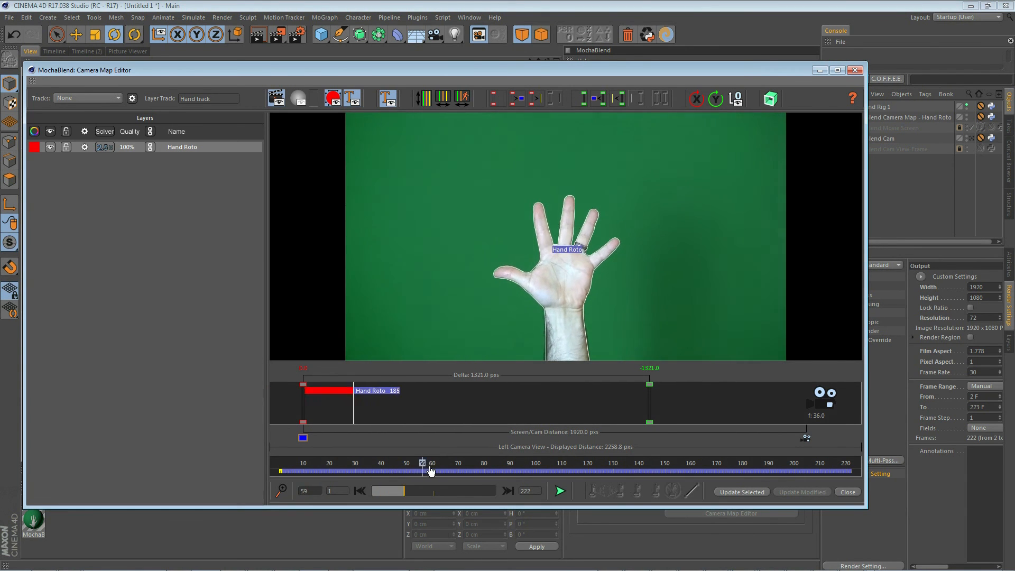
Step: Scrub the editor footage to frame 158 and move the editor so the 3D view shows
{"action": "left_click_drag", "start_coordinate": [430, 462], "coordinate": [687, 462]}
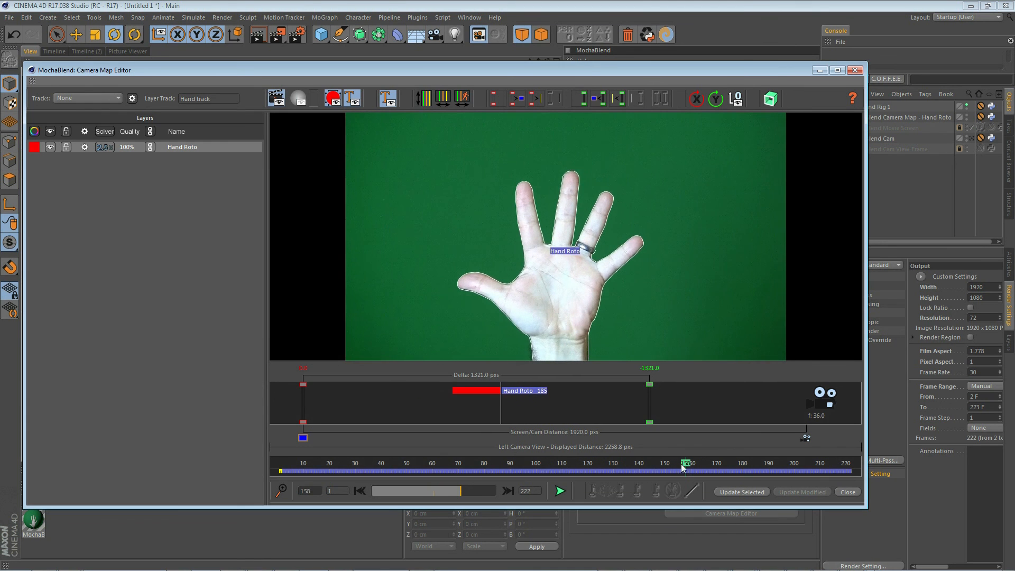
{"action": "mouse_move", "coordinate": [588, 226]}
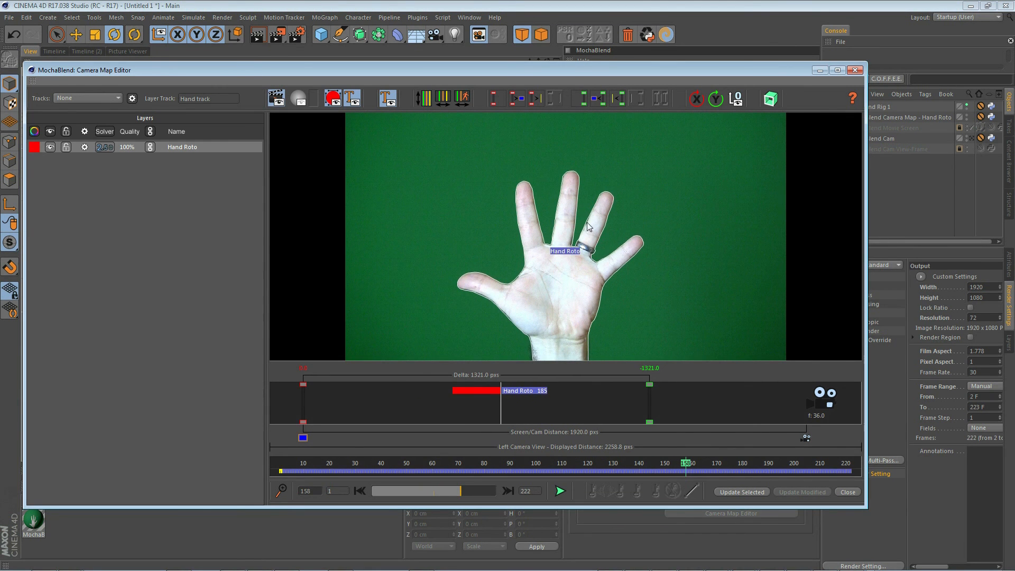
{"action": "mouse_move", "coordinate": [474, 290]}
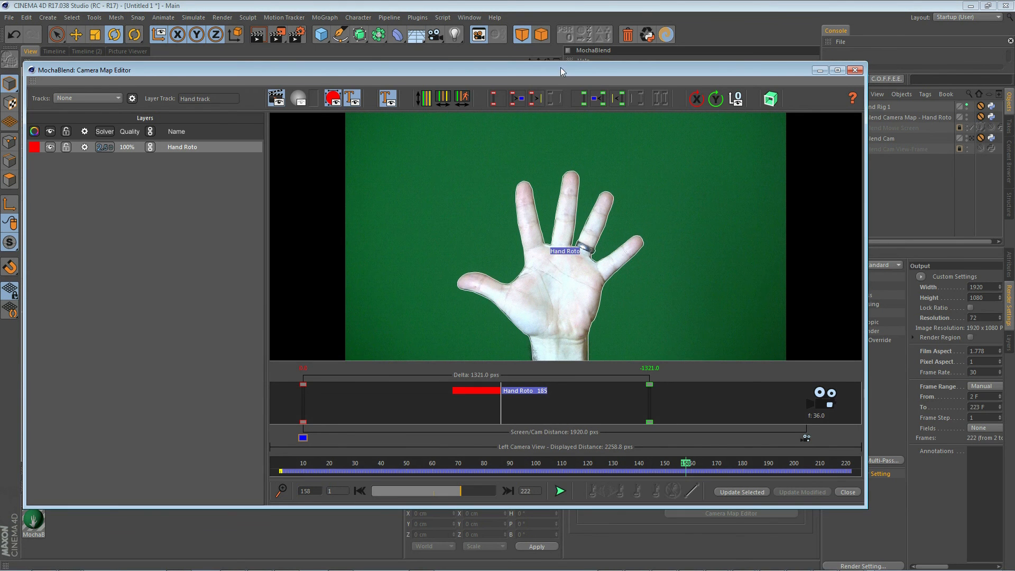
{"action": "left_click_drag", "start_coordinate": [560, 70], "coordinate": [573, 267]}
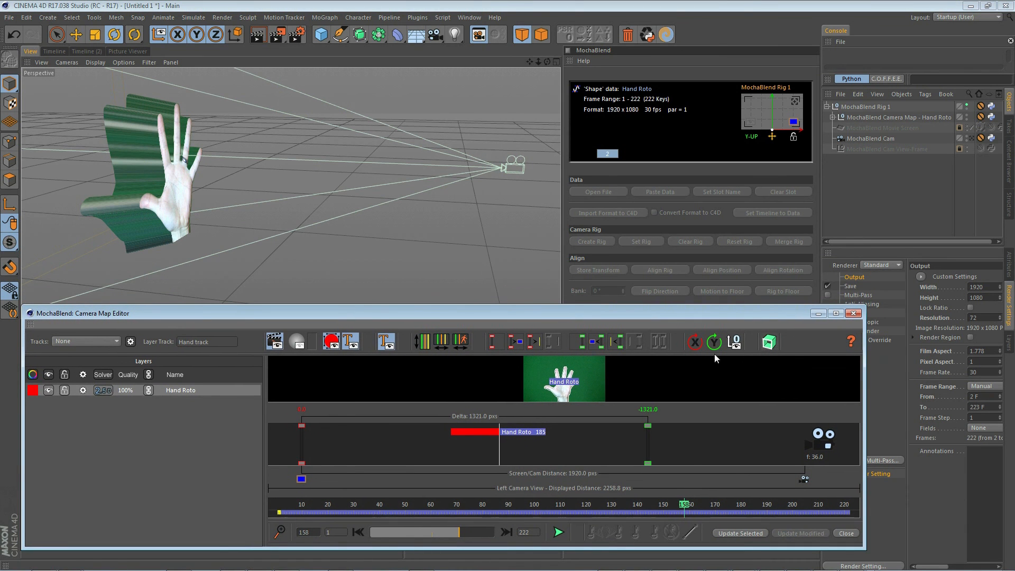
Step: Set the Hand Roto layer's Y rotation to 45 degrees and apply it to the scene
{"action": "left_click", "coordinate": [693, 342]}
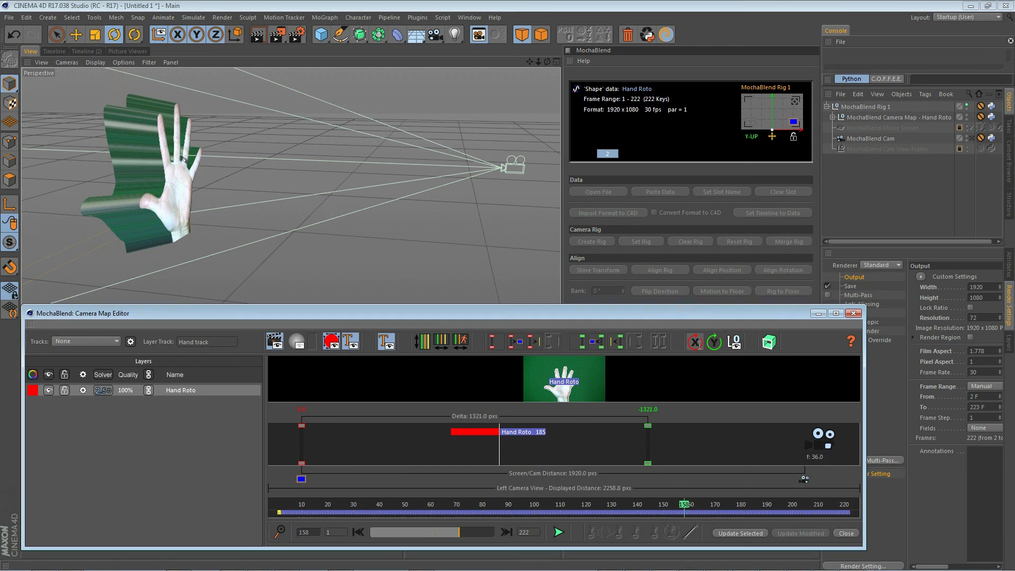
{"action": "left_click", "coordinate": [713, 342]}
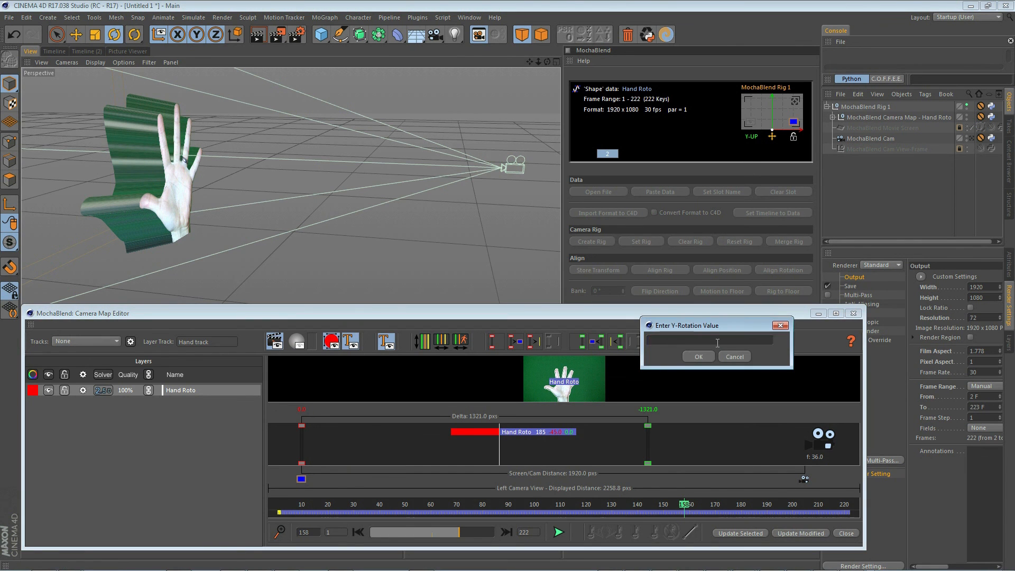
{"action": "type", "text": "45"}
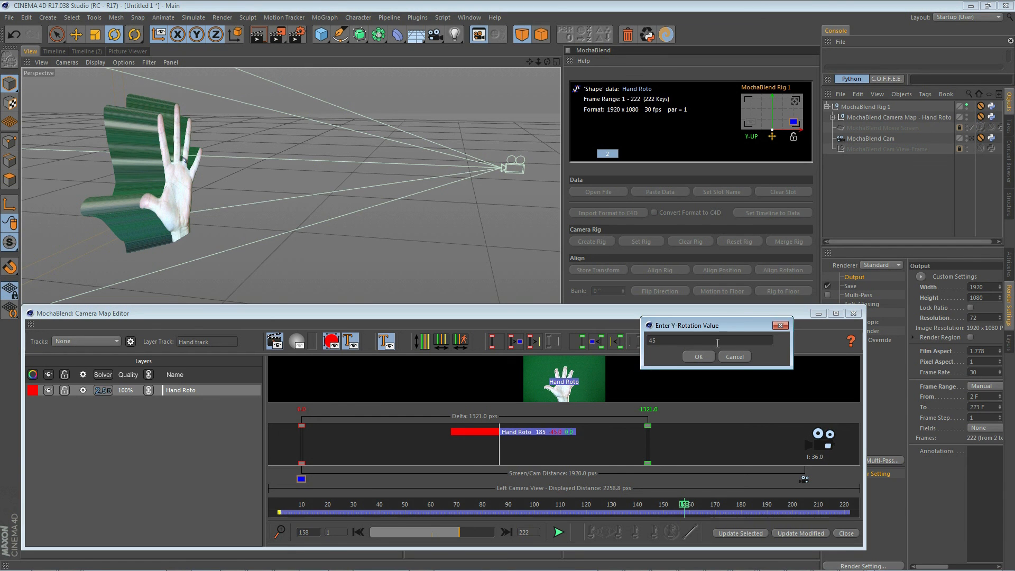
{"action": "left_click", "coordinate": [698, 357]}
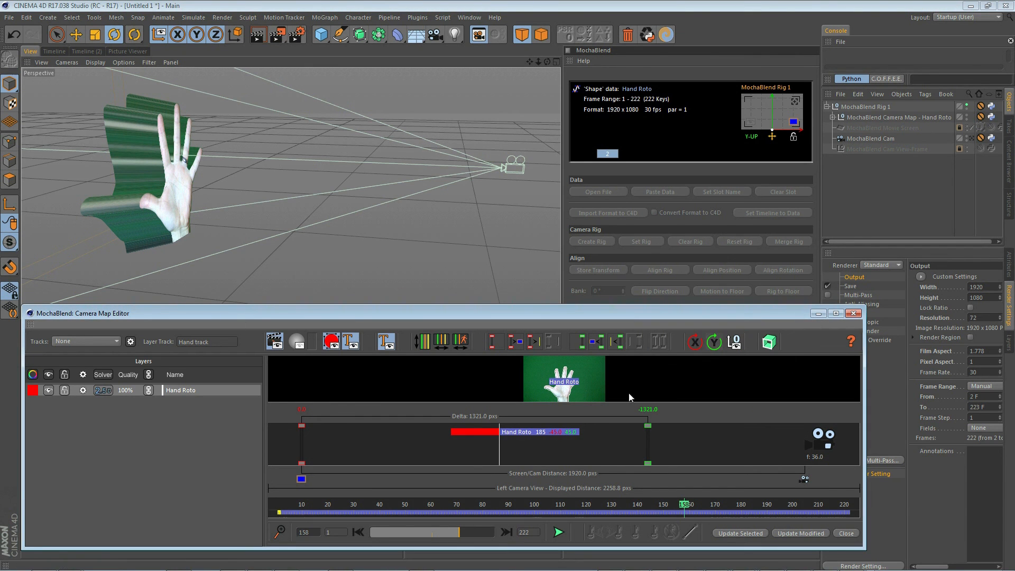
{"action": "mouse_move", "coordinate": [549, 445]}
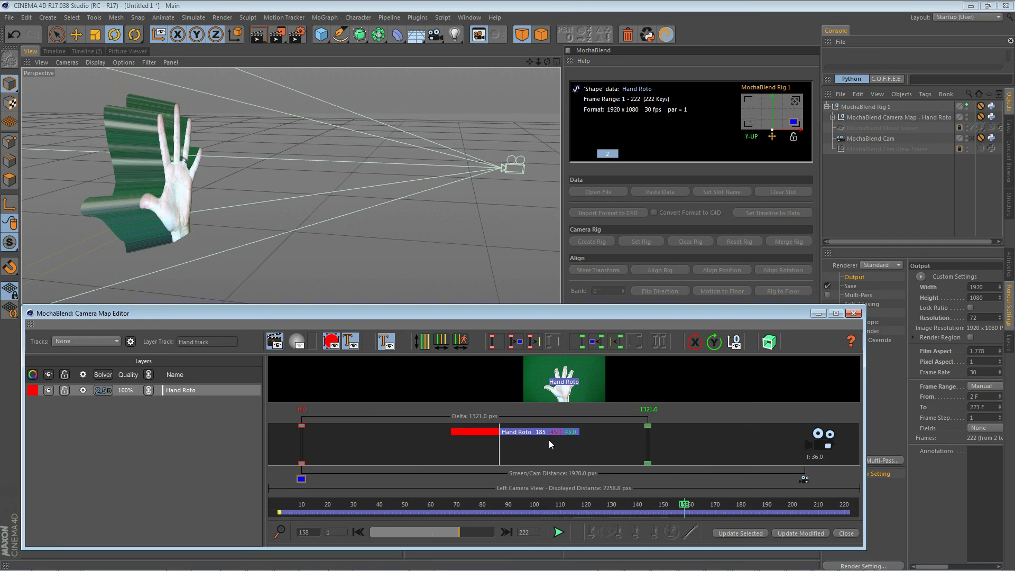
{"action": "mouse_move", "coordinate": [543, 443]}
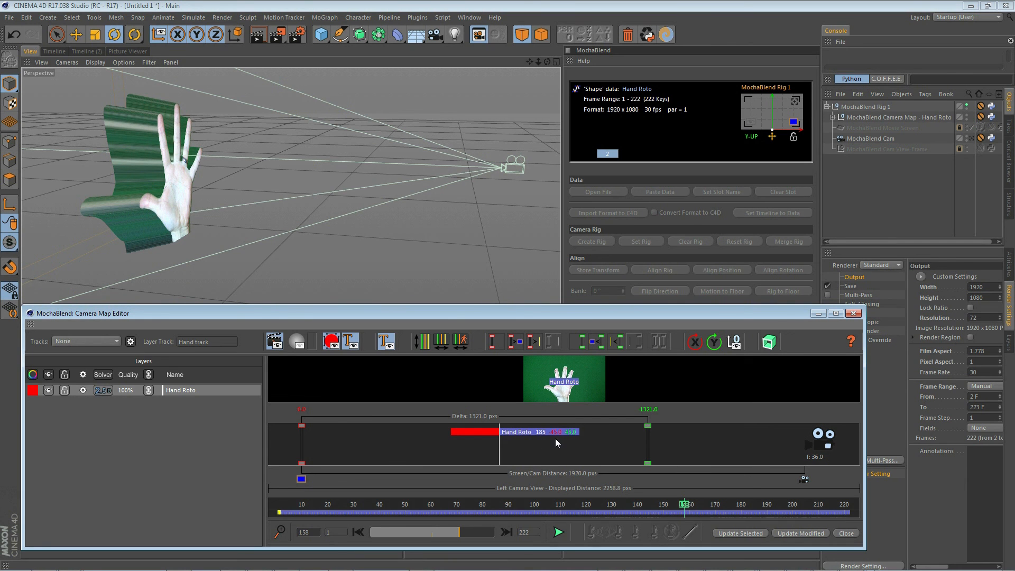
{"action": "mouse_move", "coordinate": [570, 443]}
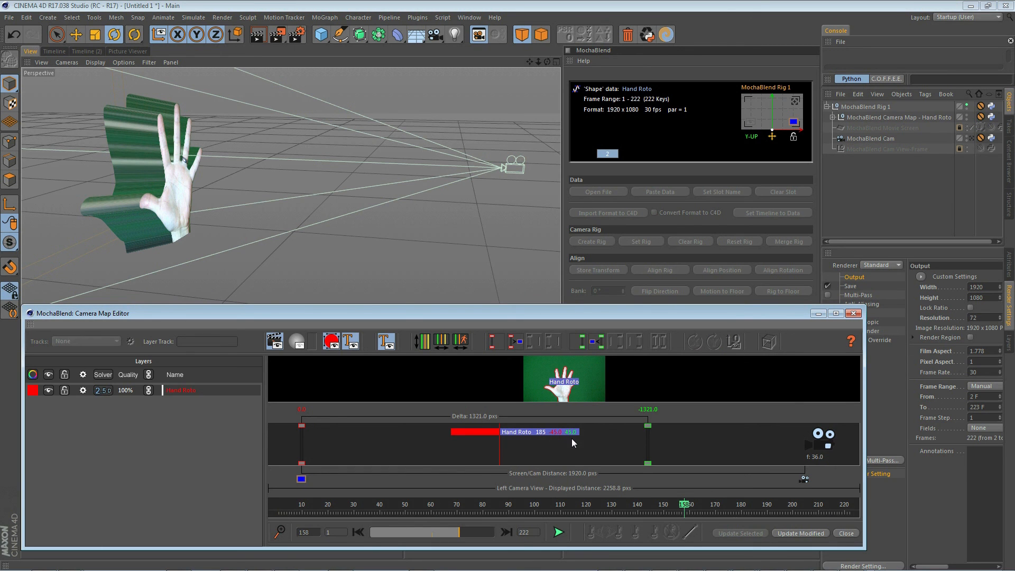
{"action": "left_click", "coordinate": [801, 533]}
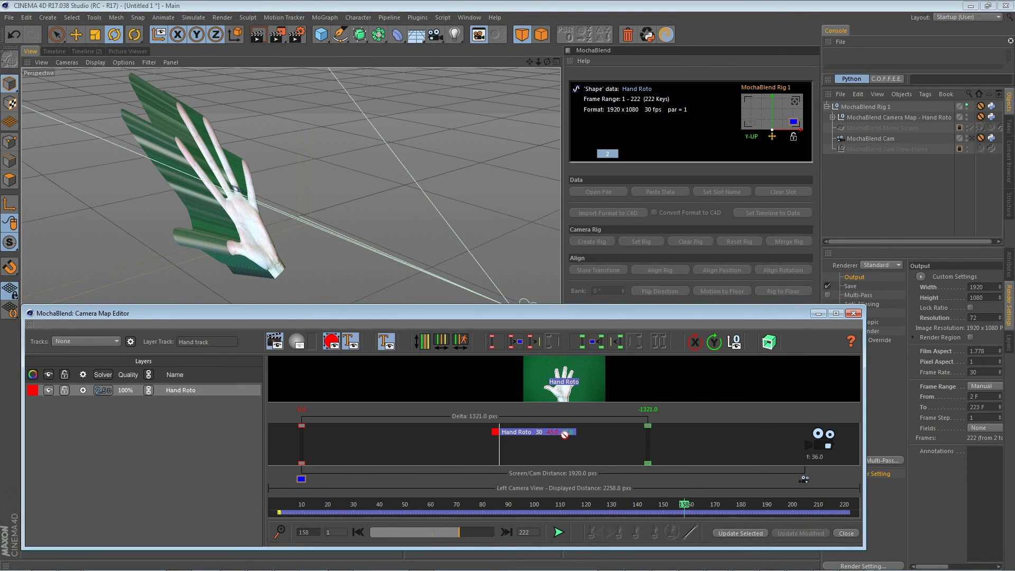
Step: Apply the layer with depth 30 via Update Modified and orbit to inspect the rotated hand
{"action": "left_click", "coordinate": [800, 533]}
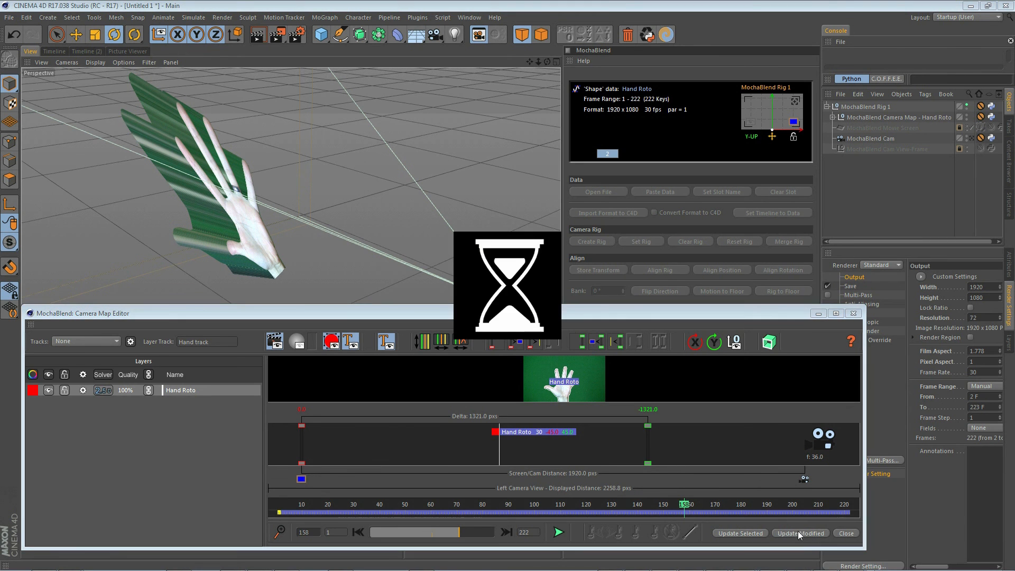
{"action": "mouse_move", "coordinate": [340, 220]}
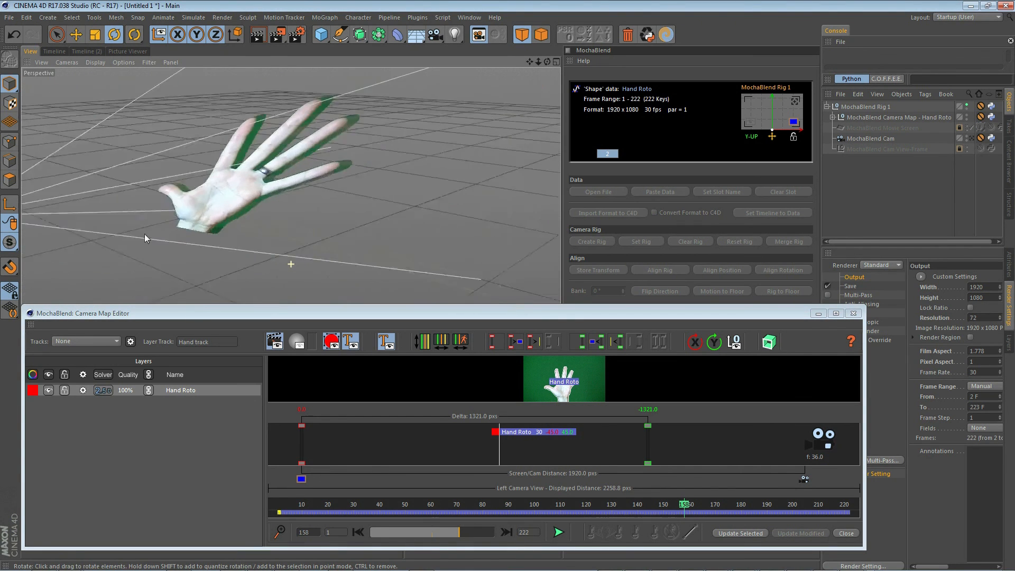
{"action": "left_click_drag", "start_coordinate": [145, 238], "coordinate": [219, 248]}
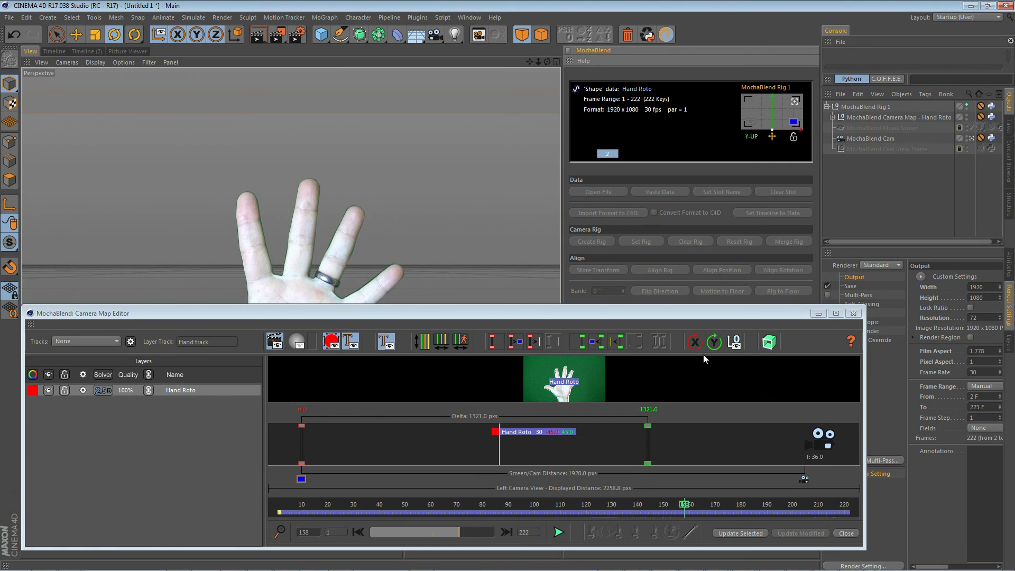
{"action": "mouse_move", "coordinate": [794, 120]}
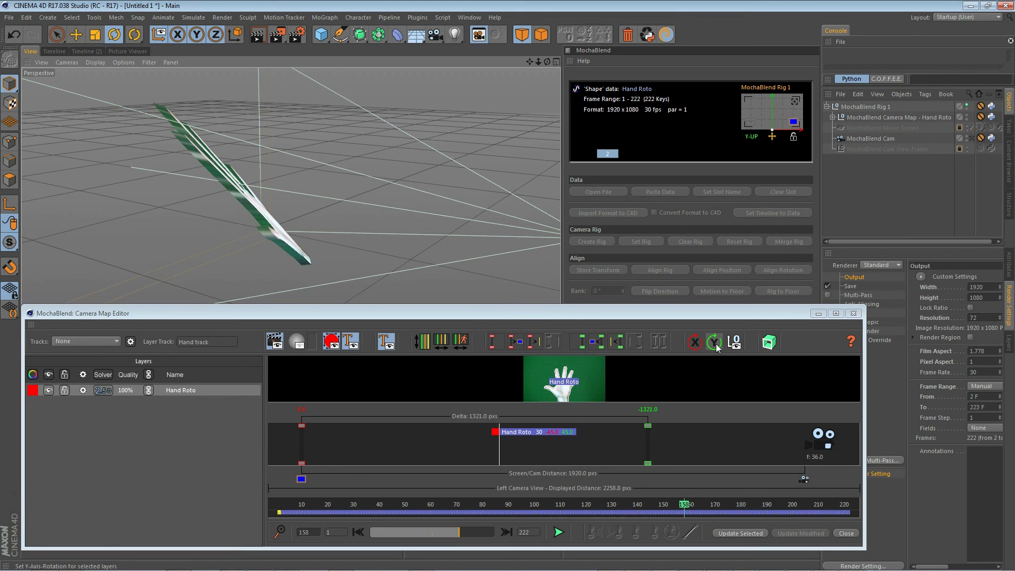
Step: Clear the 45° Y rotation and apply the change so the hand faces the camera
{"action": "left_click", "coordinate": [716, 342]}
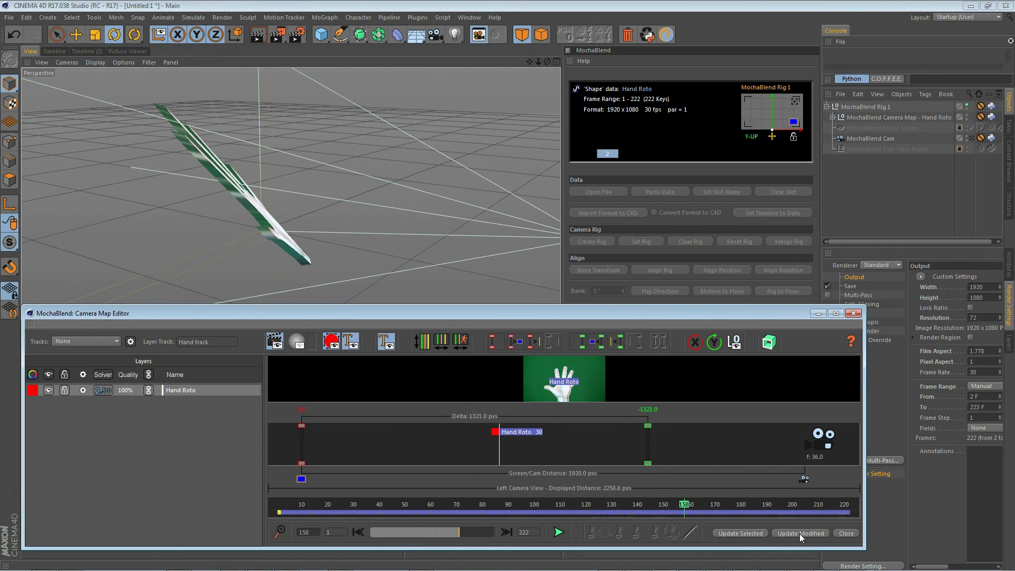
{"action": "left_click", "coordinate": [801, 533]}
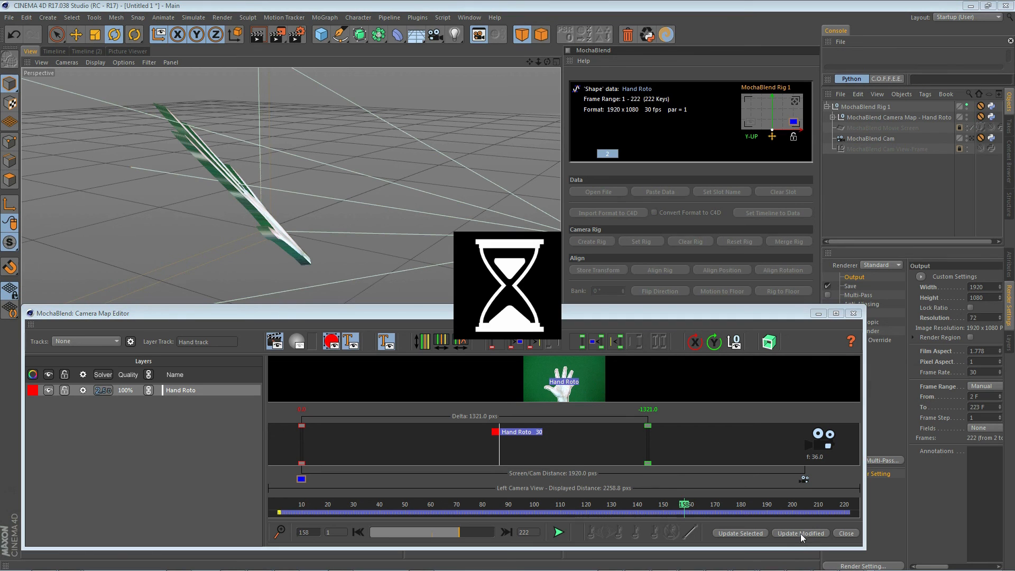
{"action": "left_click", "coordinate": [801, 533]}
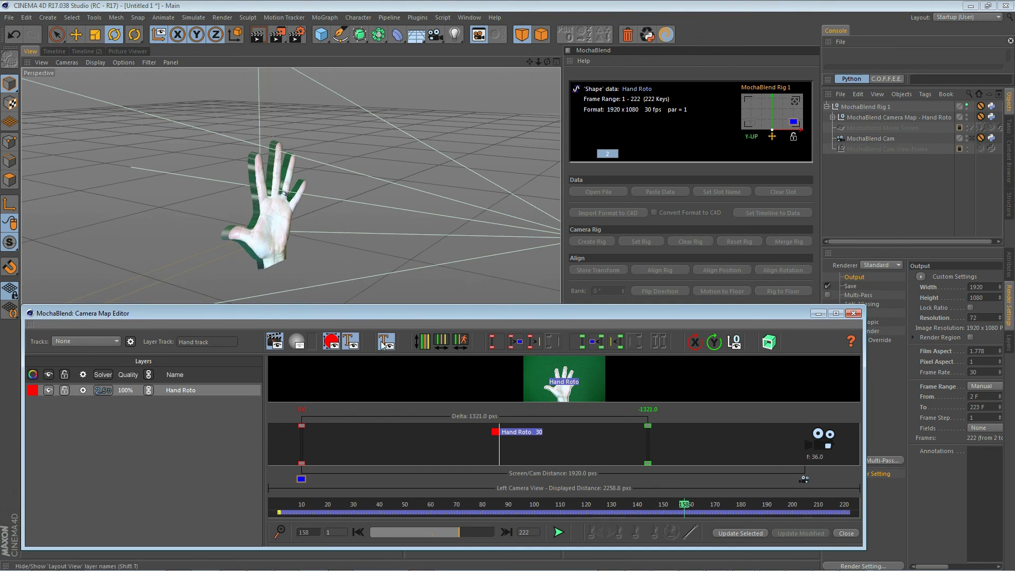
{"action": "mouse_move", "coordinate": [722, 320]}
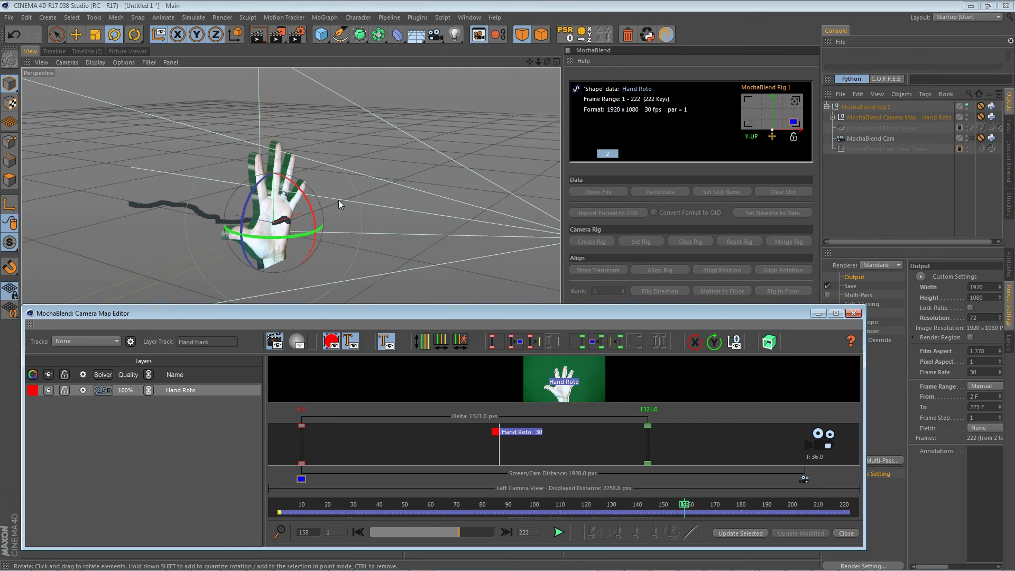
Step: Rotate the rig null in the viewport and store the new rotation with Update Selected
{"action": "left_click_drag", "start_coordinate": [292, 201], "coordinate": [311, 201]}
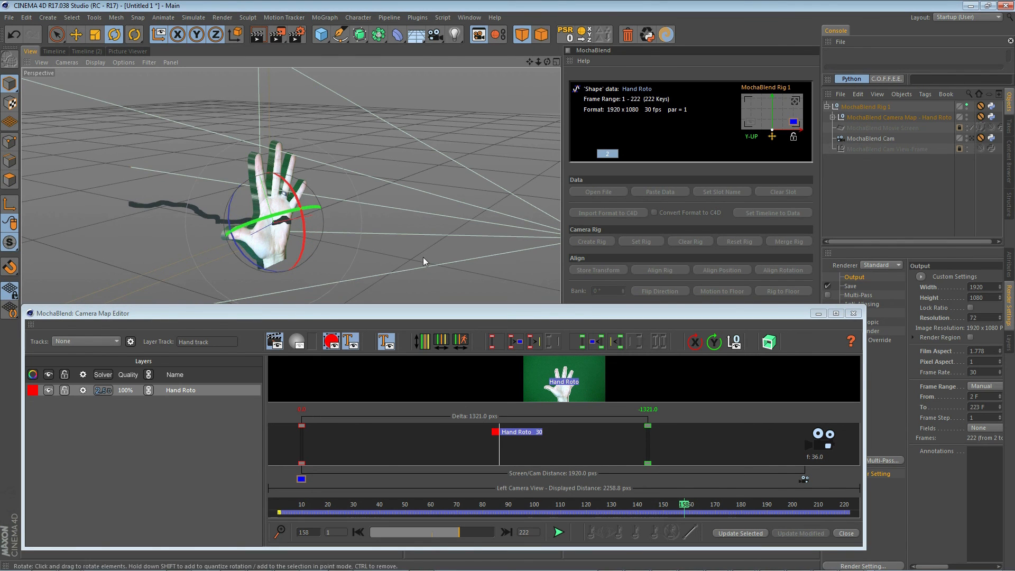
{"action": "left_click", "coordinate": [739, 533]}
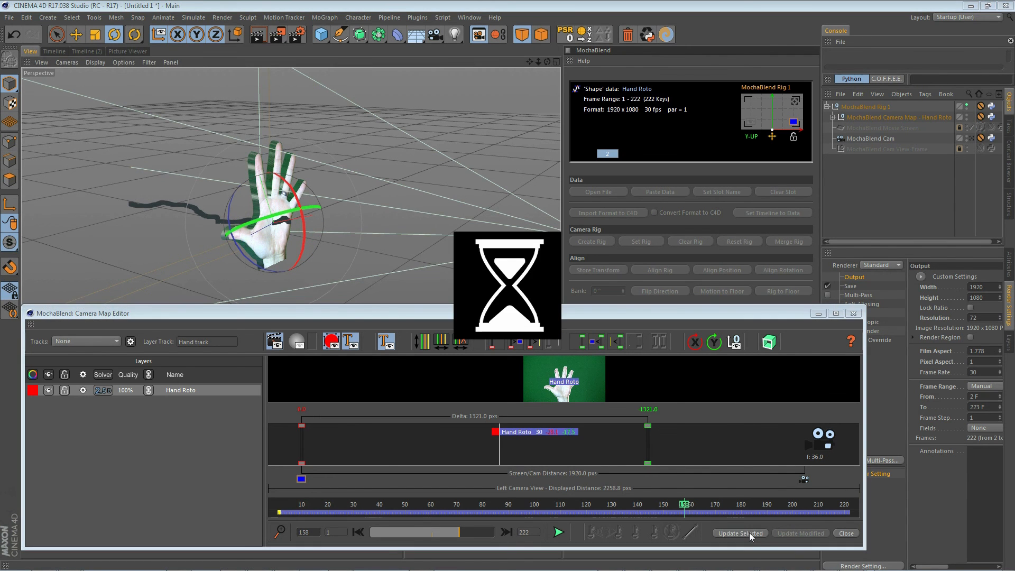
{"action": "mouse_move", "coordinate": [576, 447]}
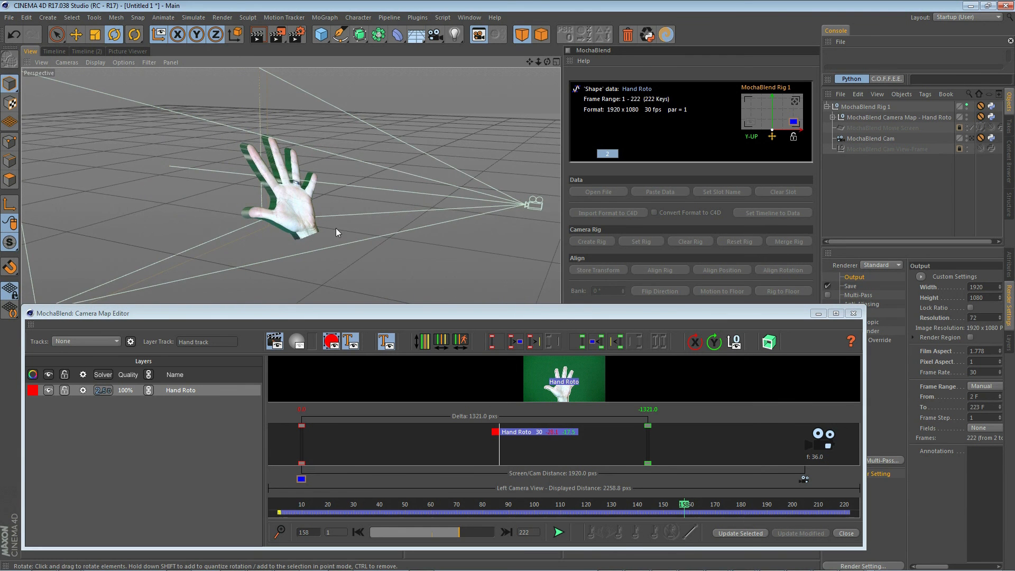
{"action": "mouse_move", "coordinate": [374, 193]}
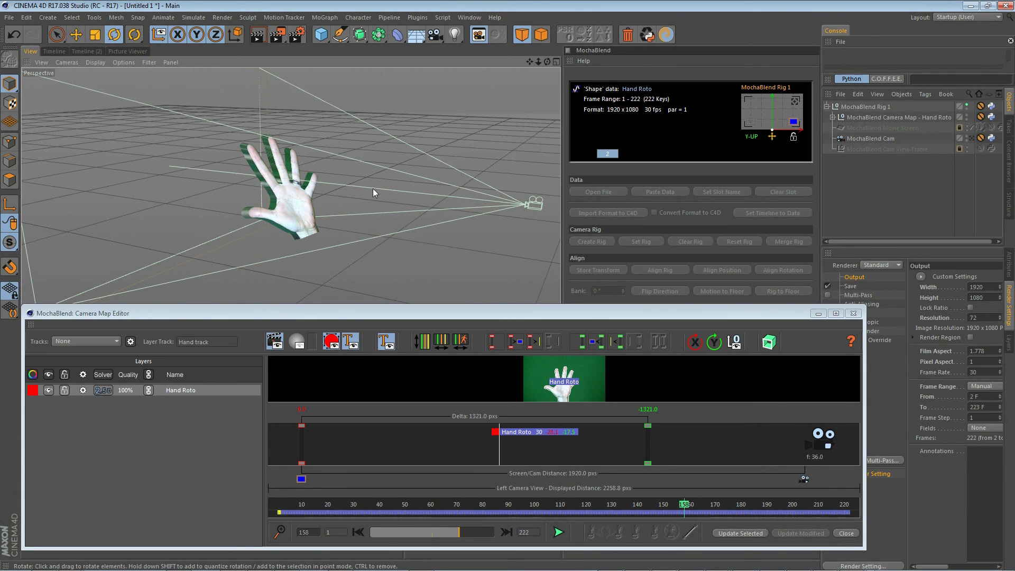